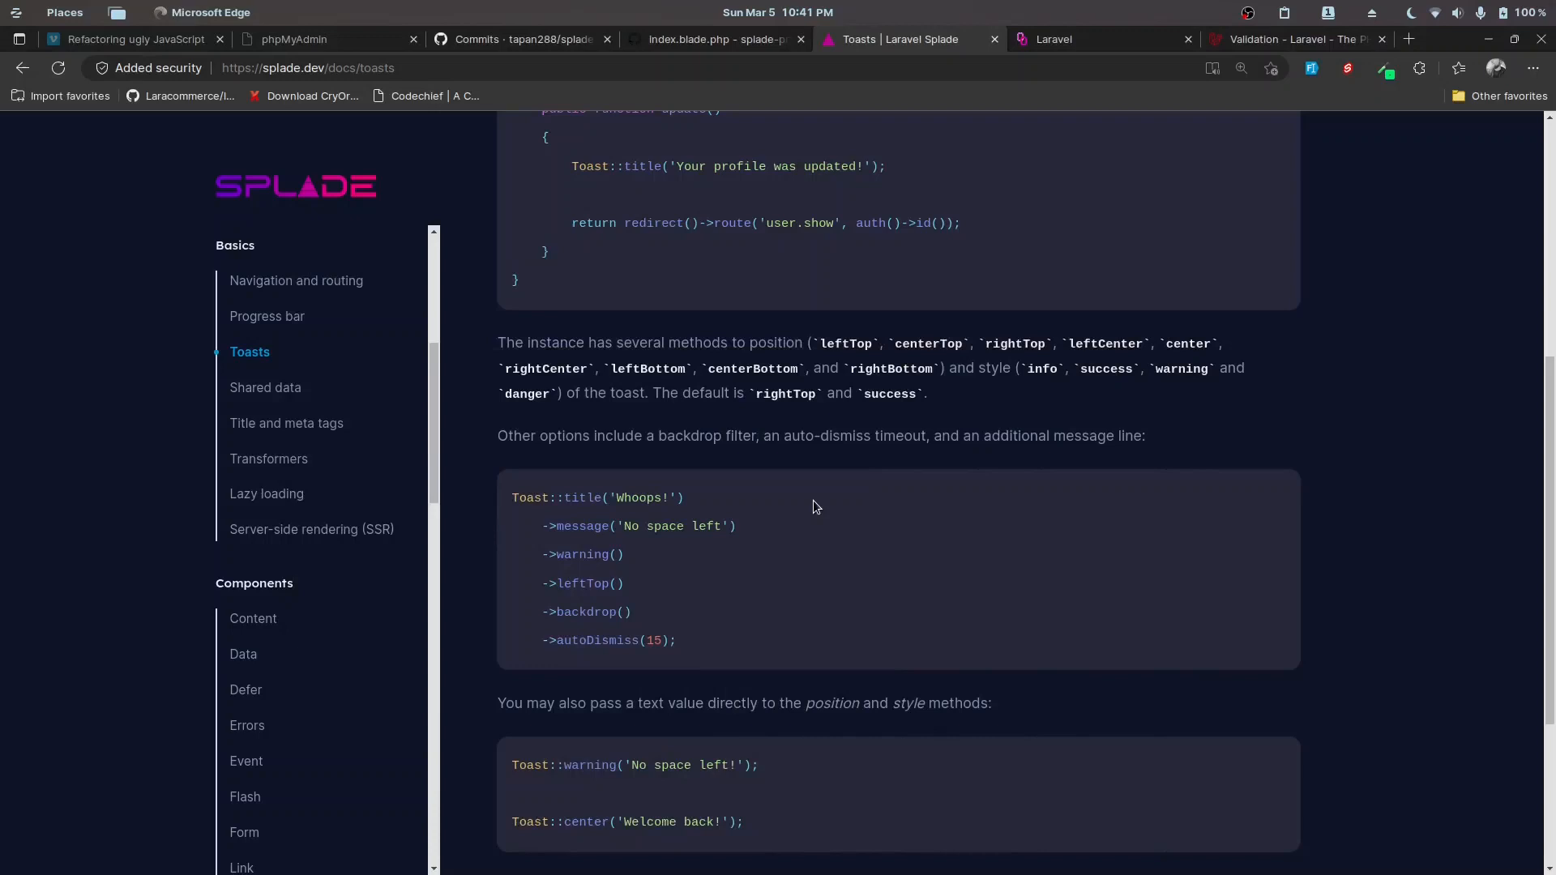
{"action": "mouse_move", "coordinate": [264, 576]}
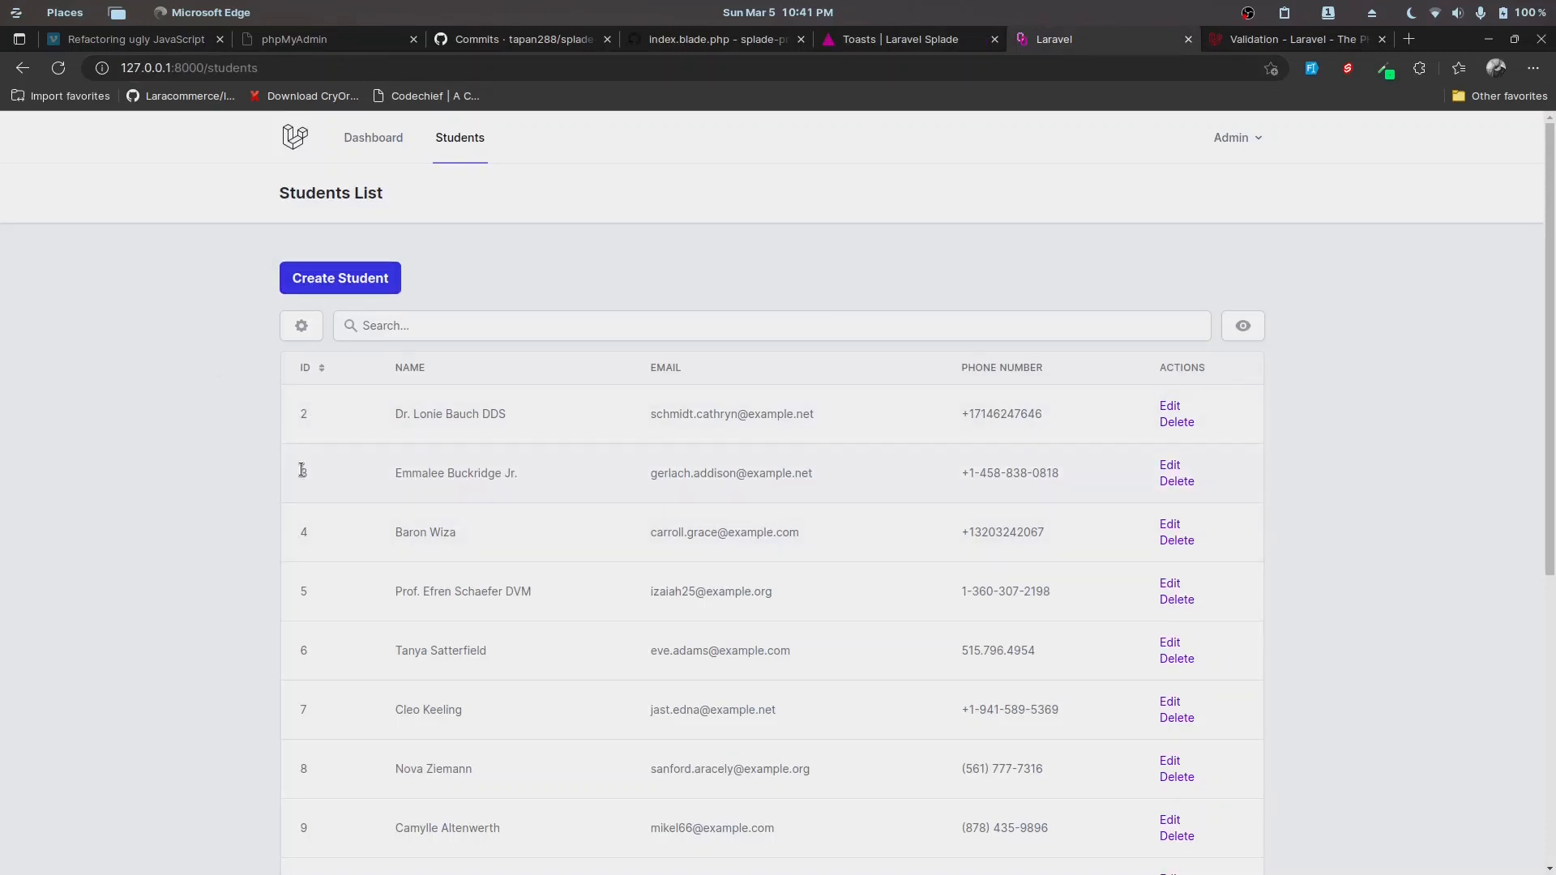
- Find the customized confirmation bulkAction example in the Splade table docs and select its code
{"action": "left_click", "coordinate": [907, 39]}
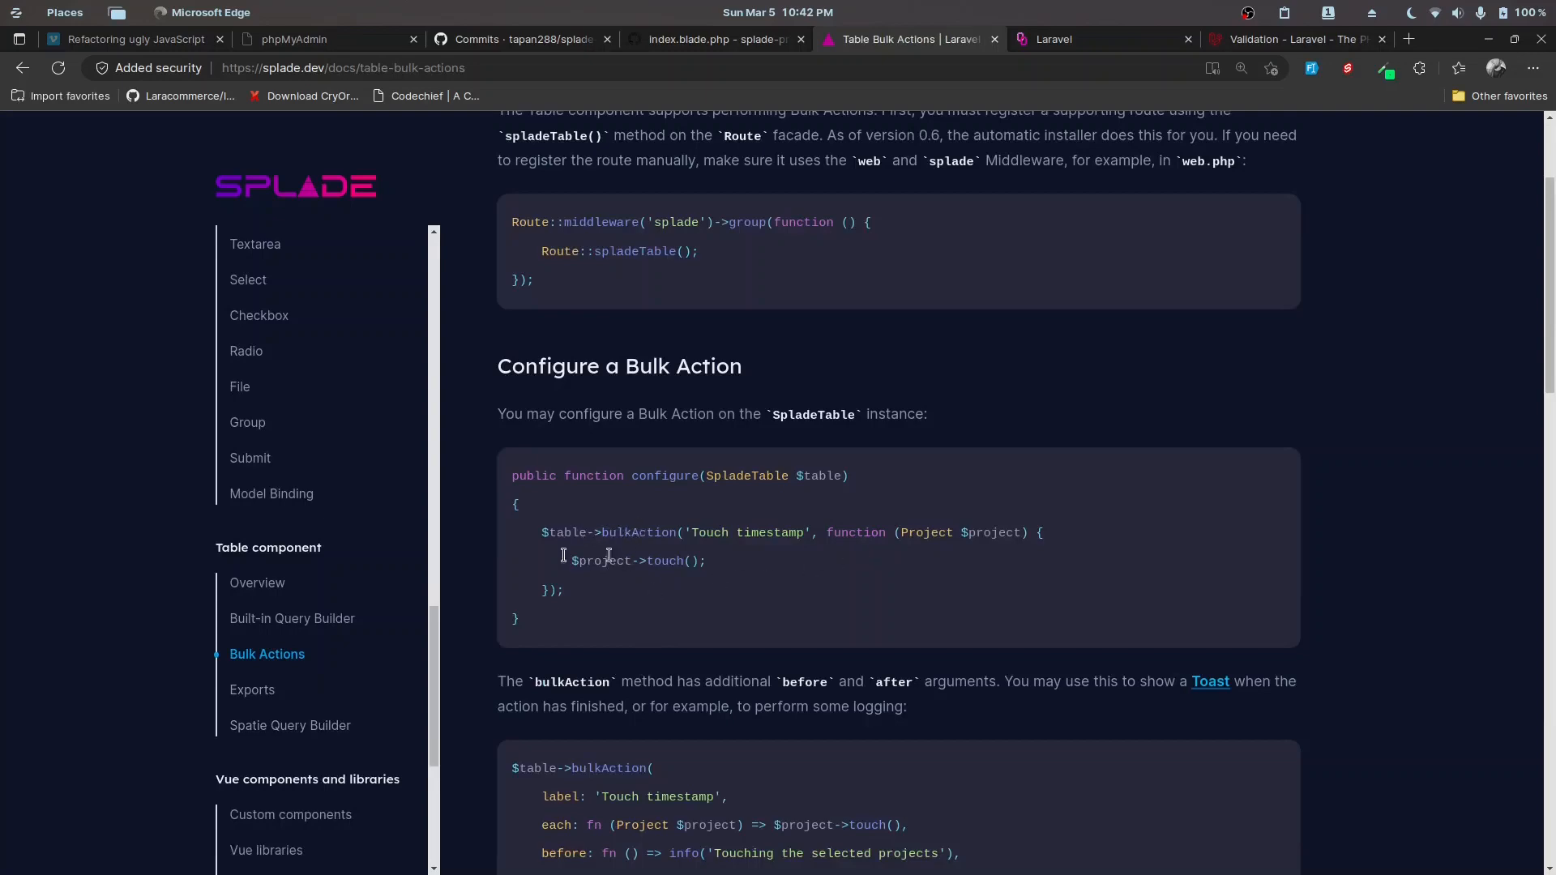
{"action": "scroll", "scroll_direction": "down", "scroll_amount": 3}
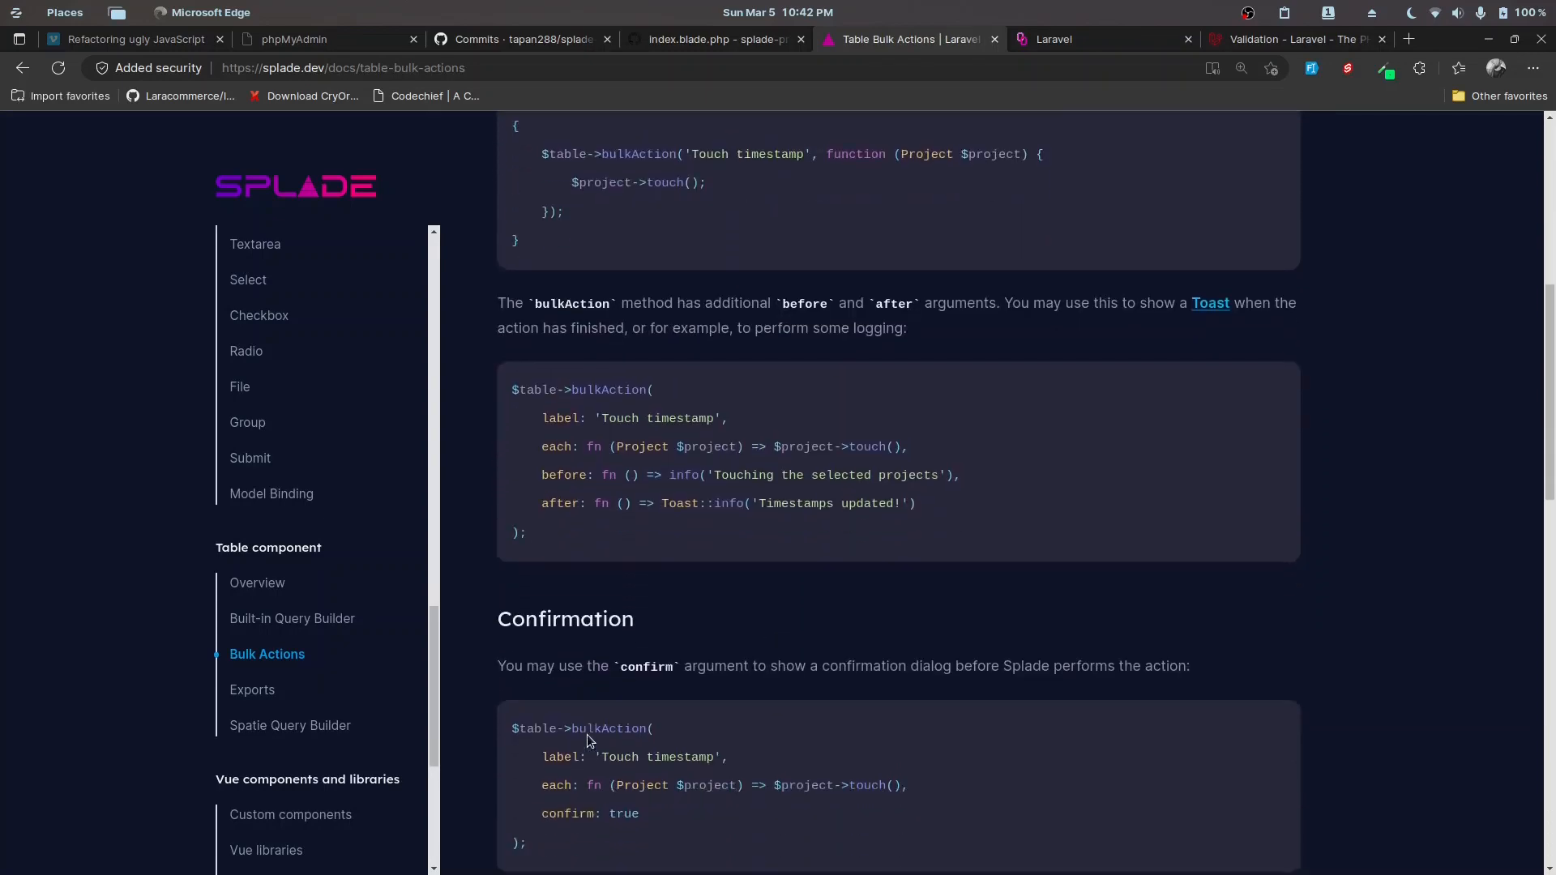
{"action": "scroll", "scroll_direction": "down", "scroll_amount": 3}
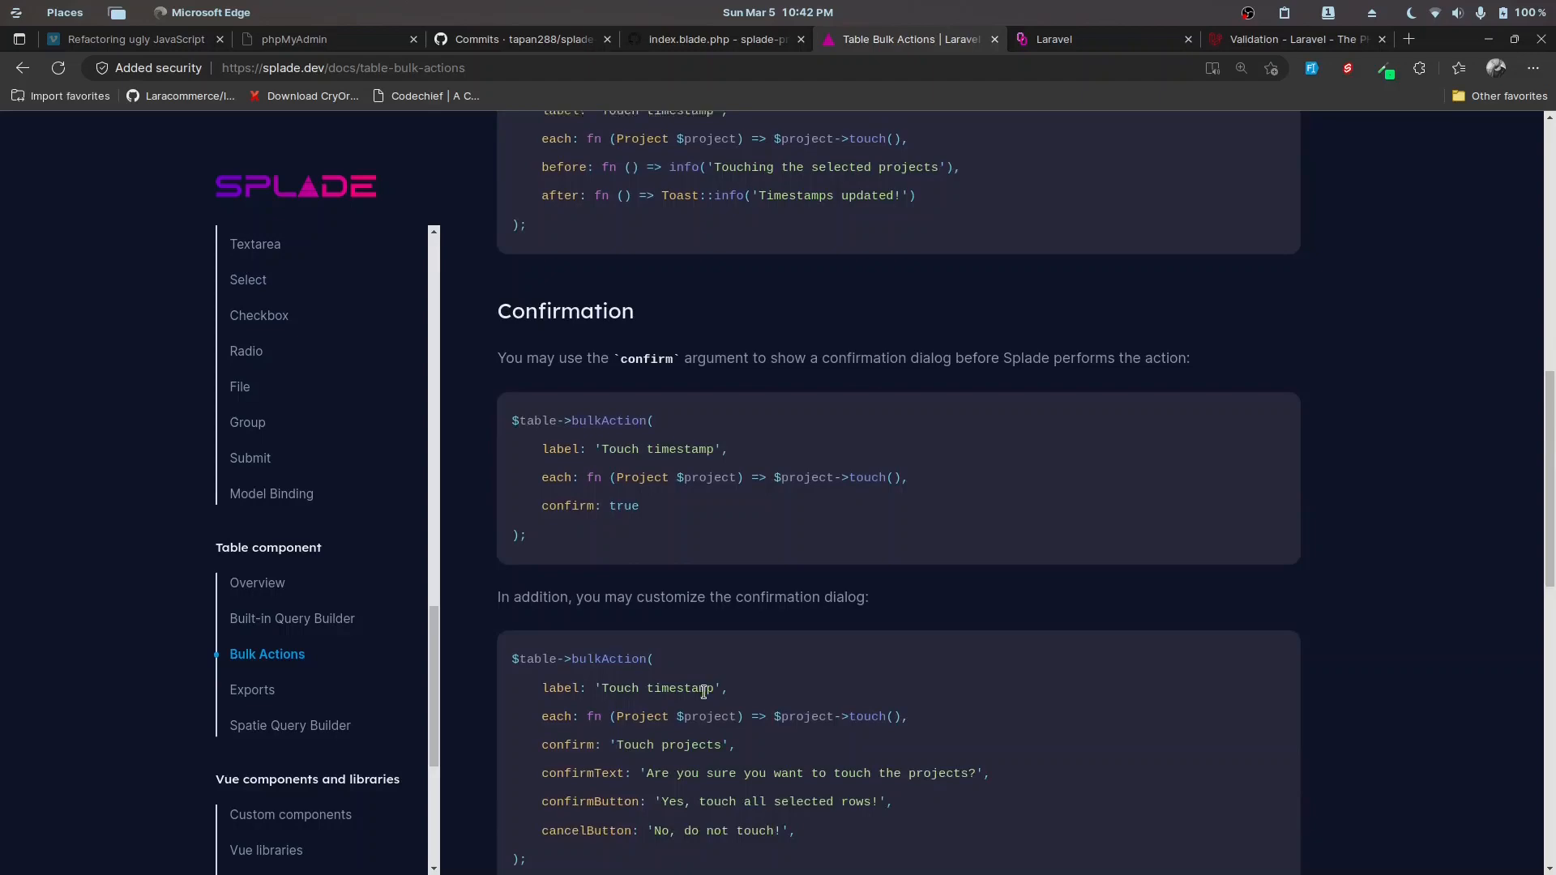
{"action": "scroll", "scroll_direction": "down", "scroll_amount": 3}
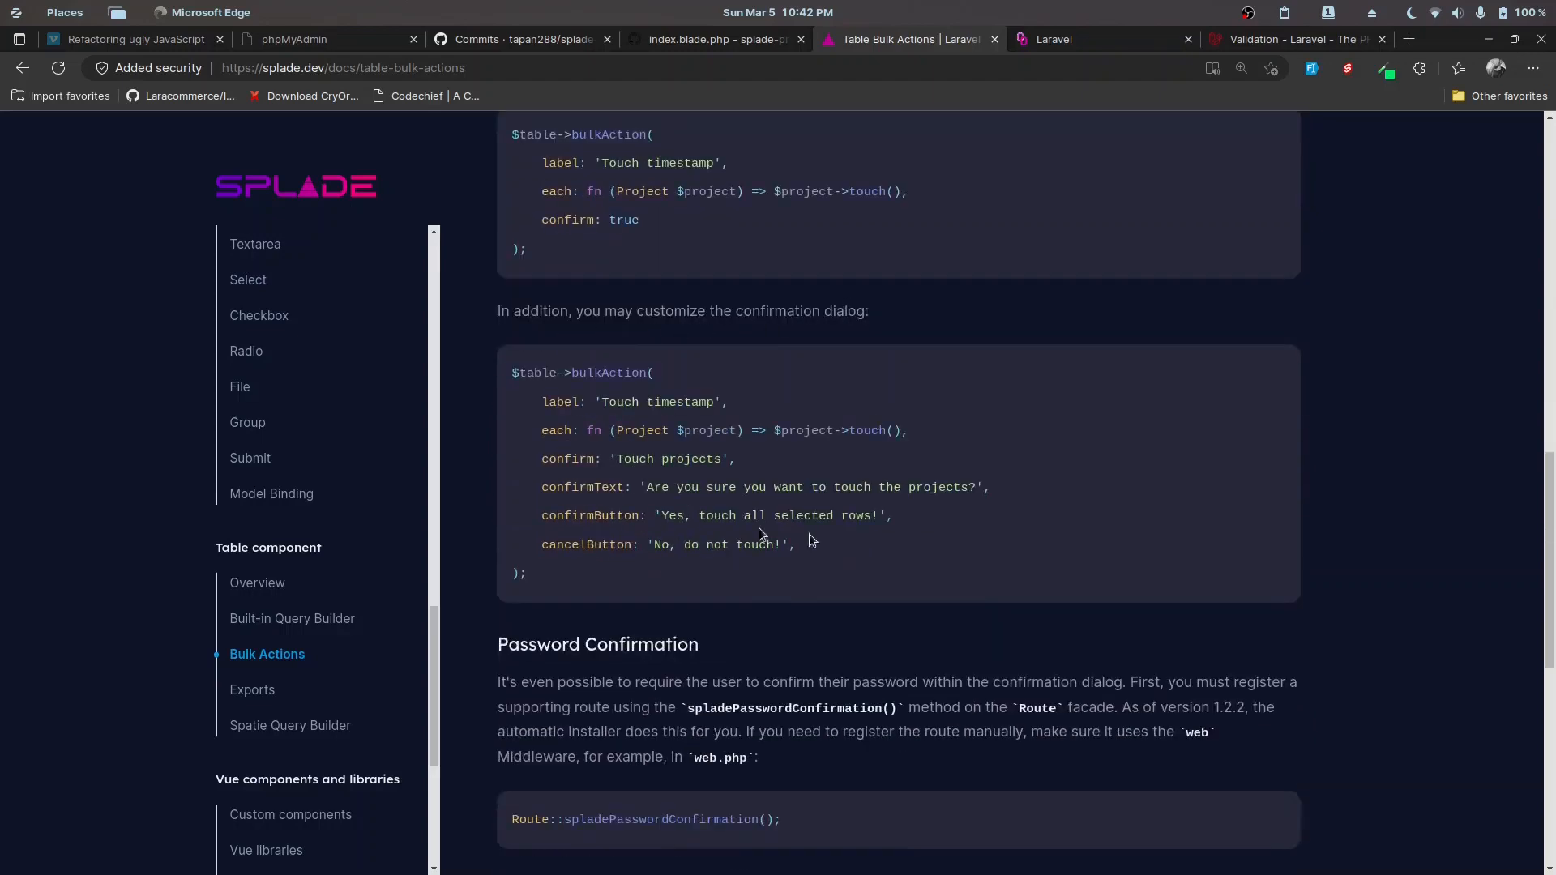
{"action": "scroll", "scroll_direction": "down", "scroll_amount": 3}
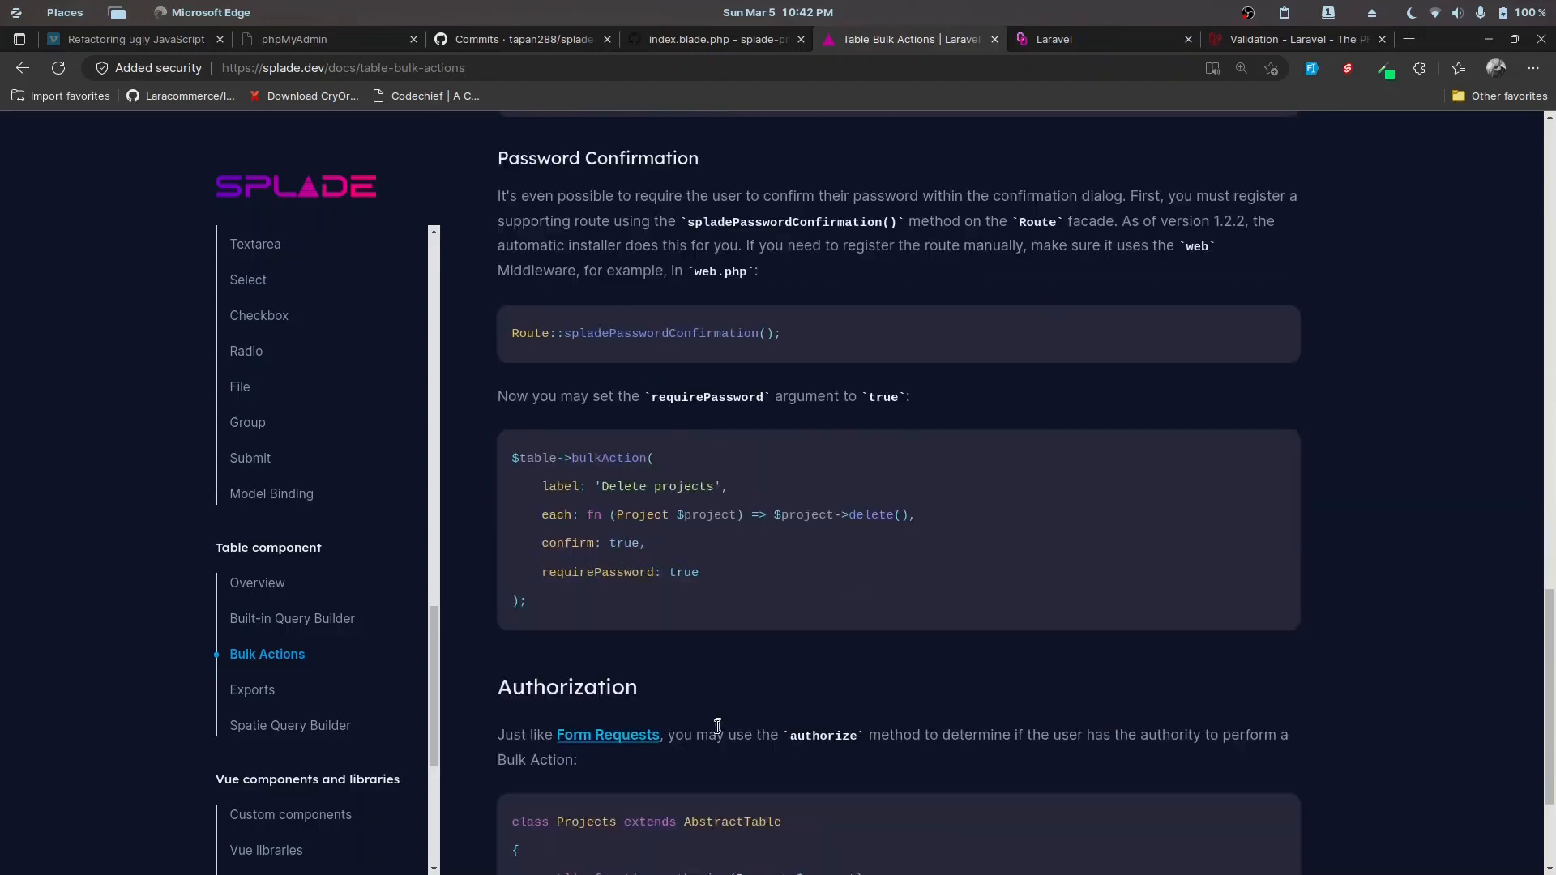
{"action": "scroll", "scroll_direction": "up", "scroll_amount": 3}
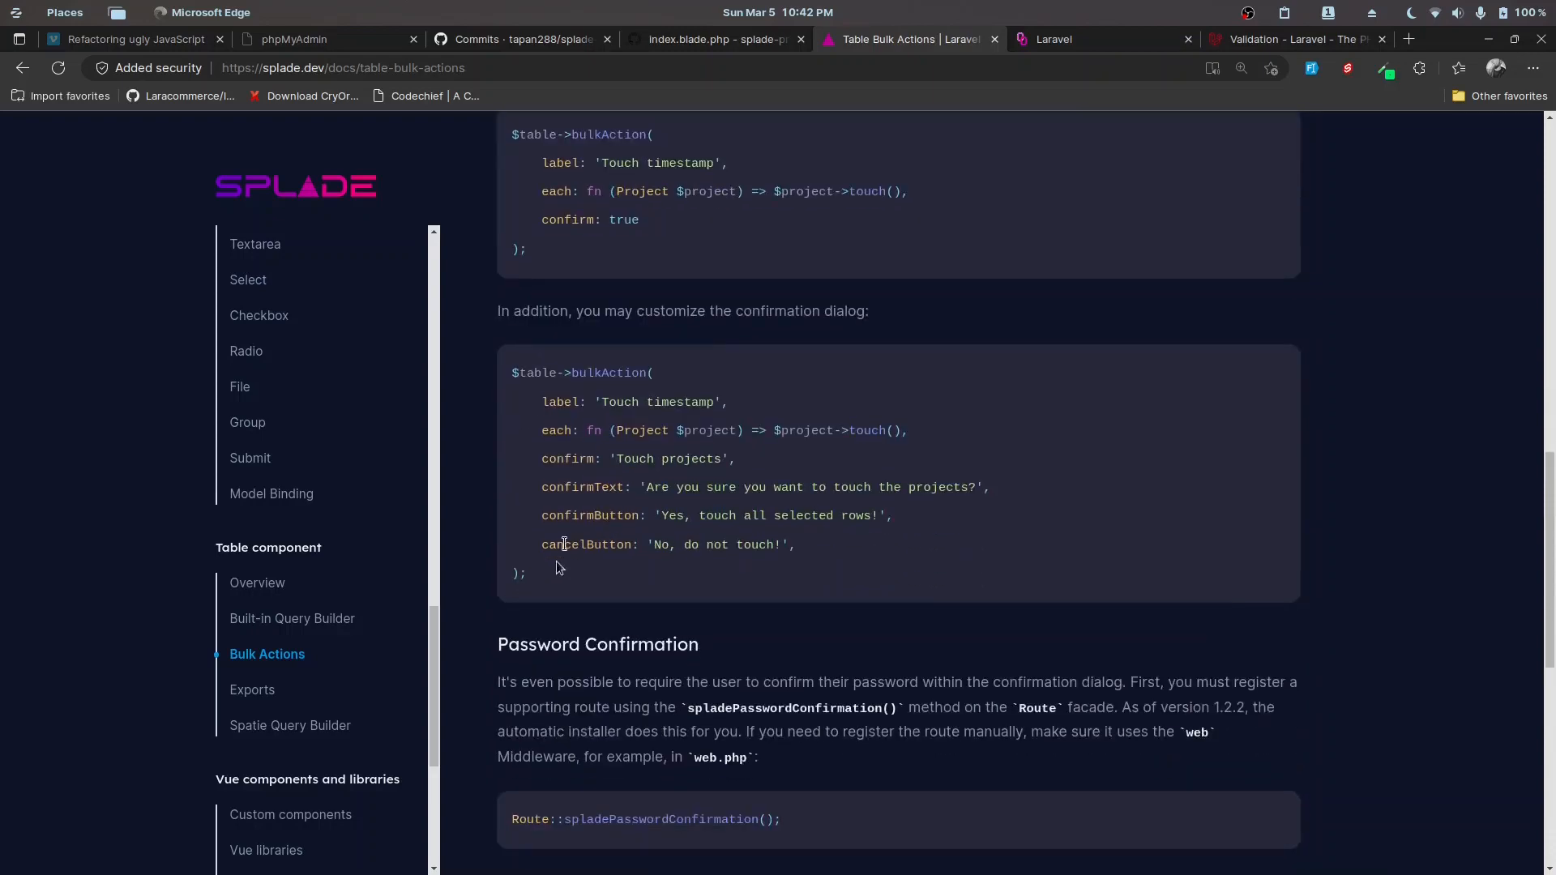
{"action": "left_click_drag", "start_coordinate": [563, 372], "coordinate": [520, 572]}
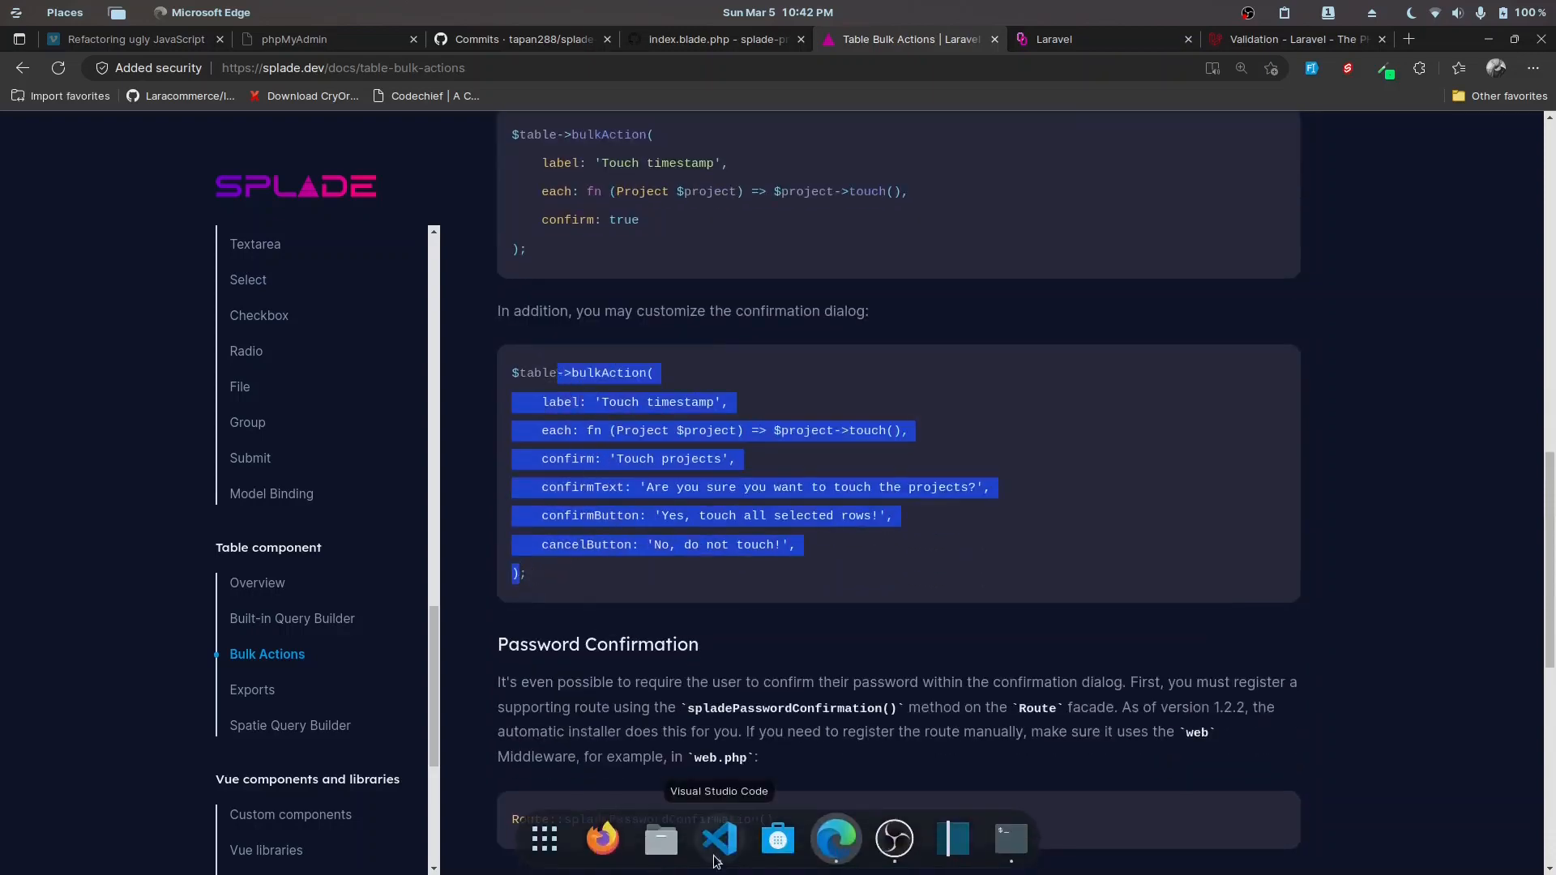
- Add a 'Delete Selected Students' bulkAction to Students.php that deletes each Student
{"action": "left_click", "coordinate": [718, 839]}
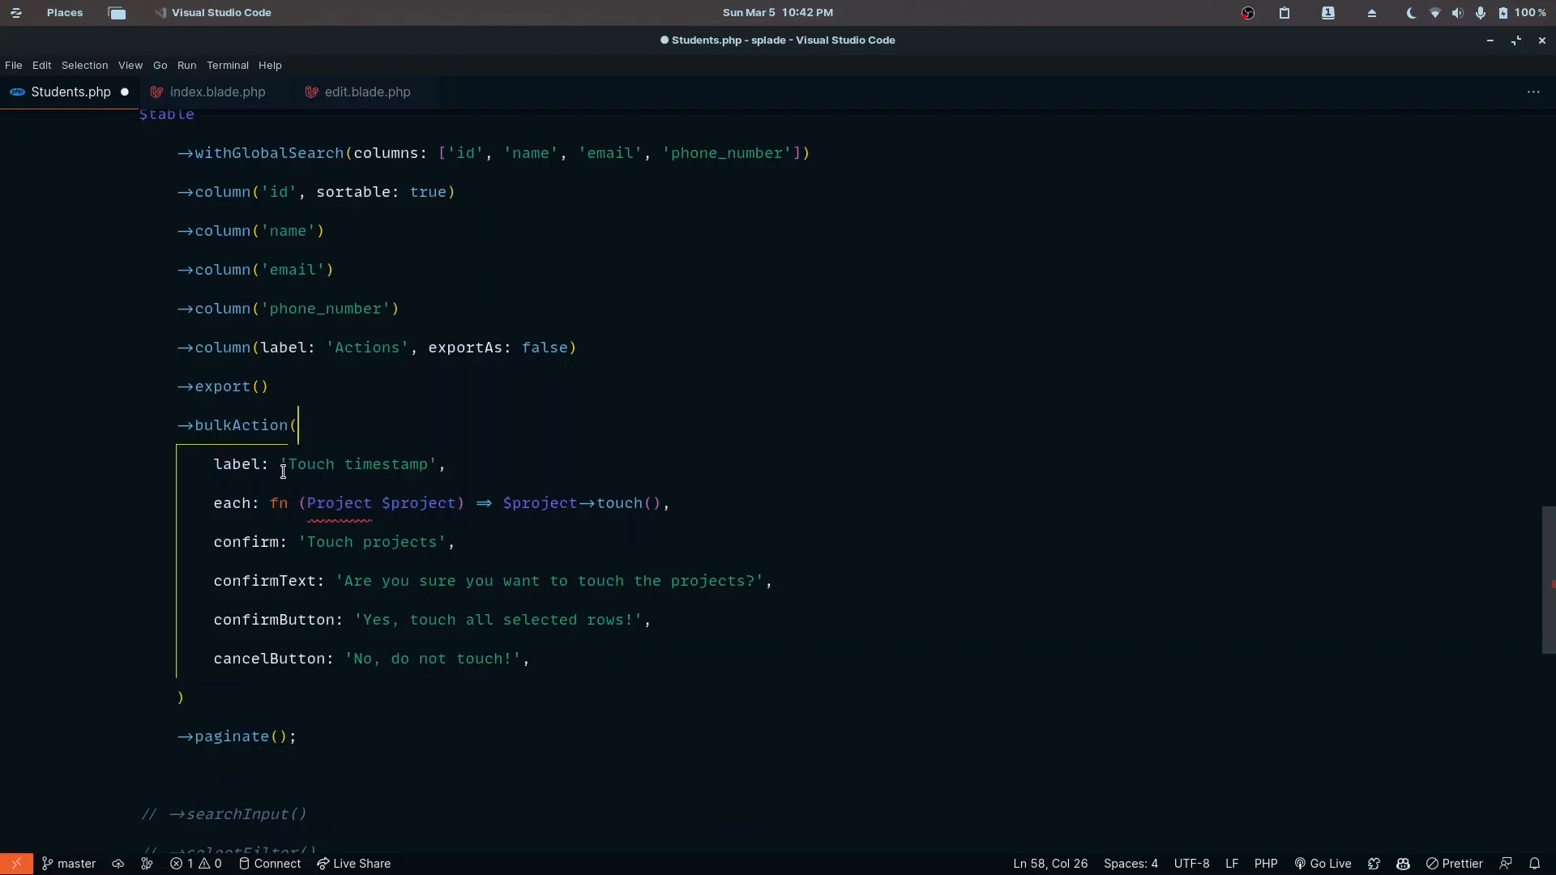
{"action": "type", "text": "Delete S',"}
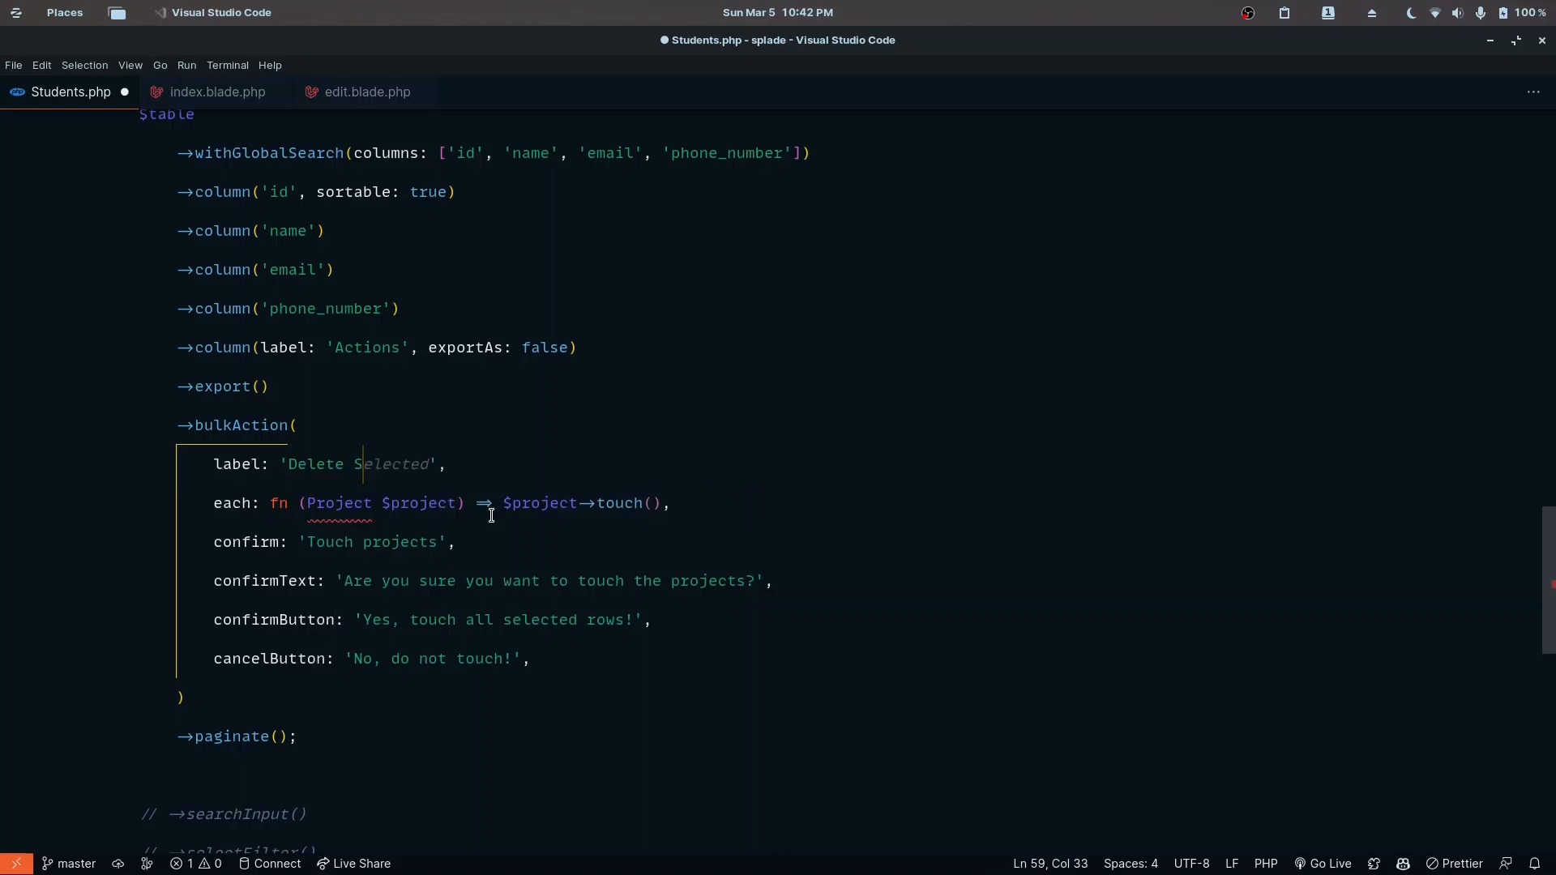
{"action": "type", "text": "Students"}
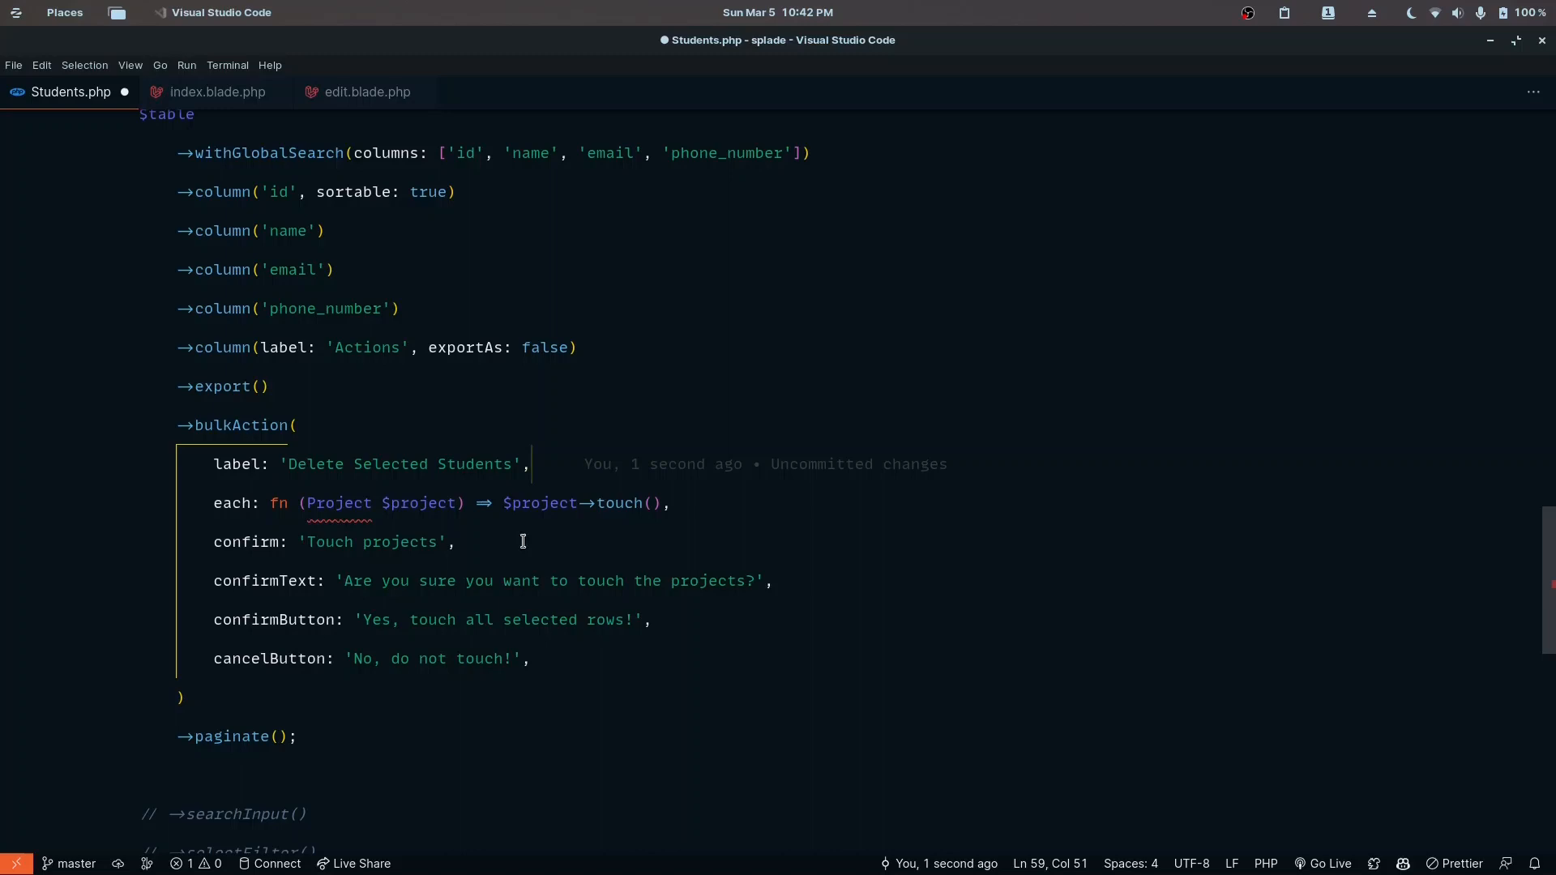
{"action": "double_click", "coordinate": [337, 503]}
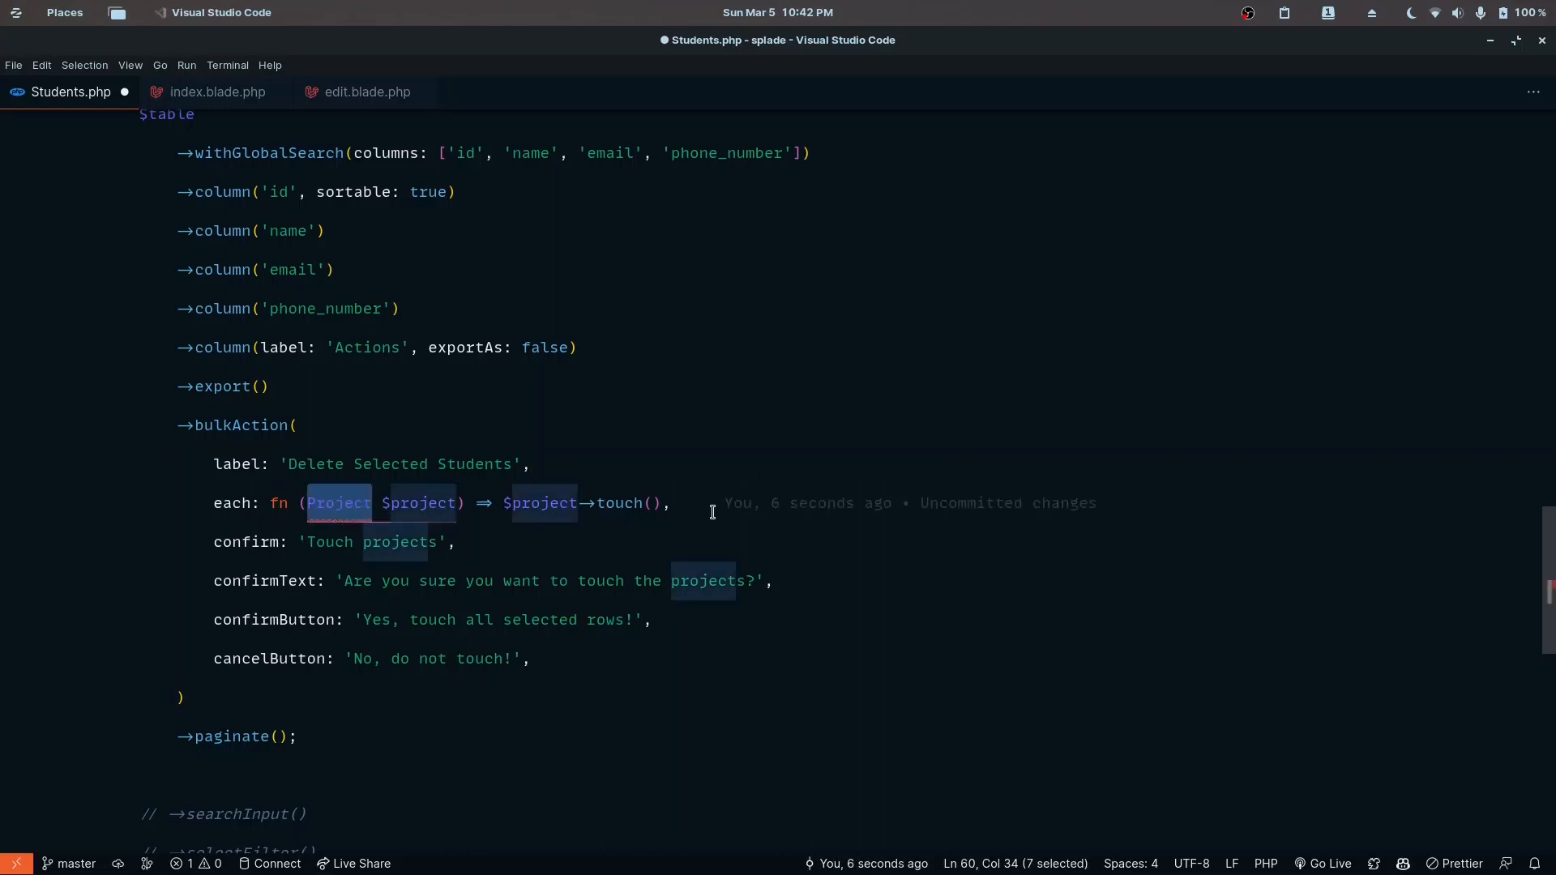
{"action": "type", "text": "Studn"}
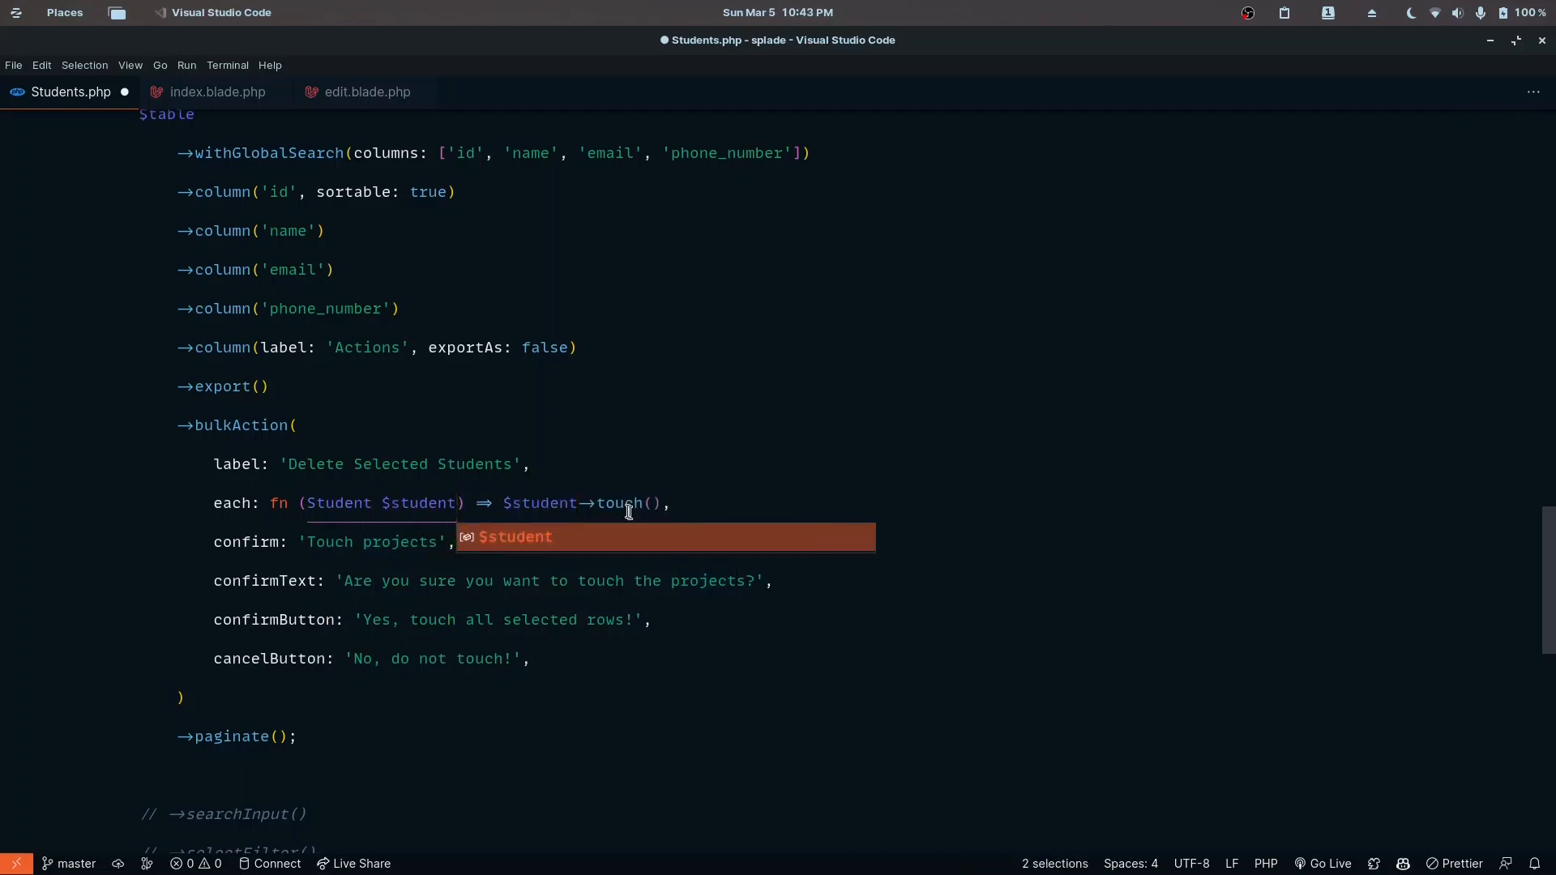
{"action": "type", "text": "delete"}
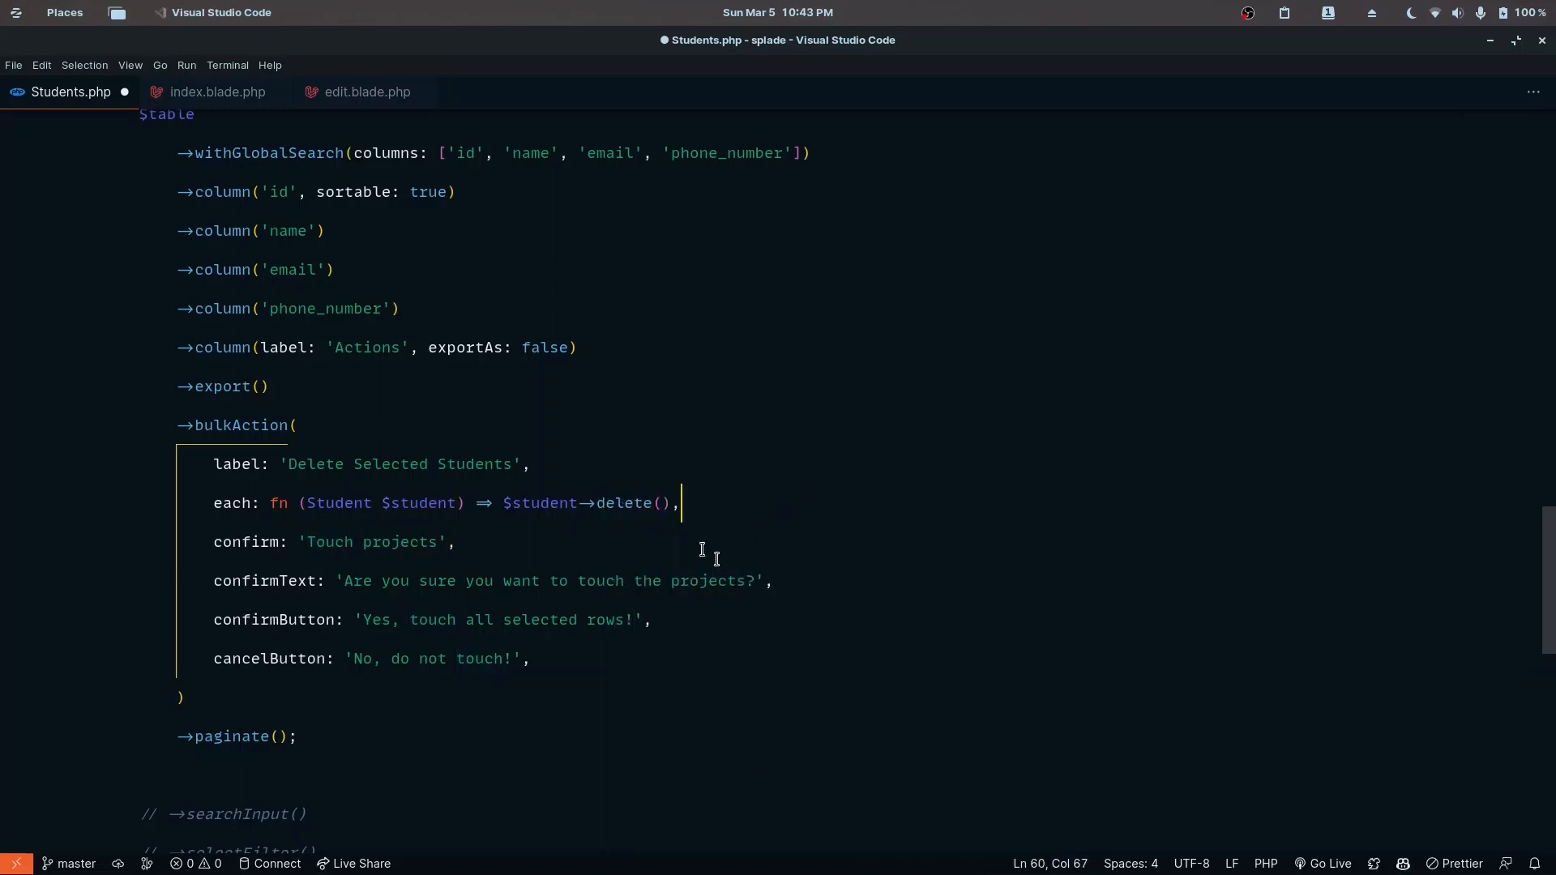
{"action": "scroll", "scroll_direction": "down", "scroll_amount": 3}
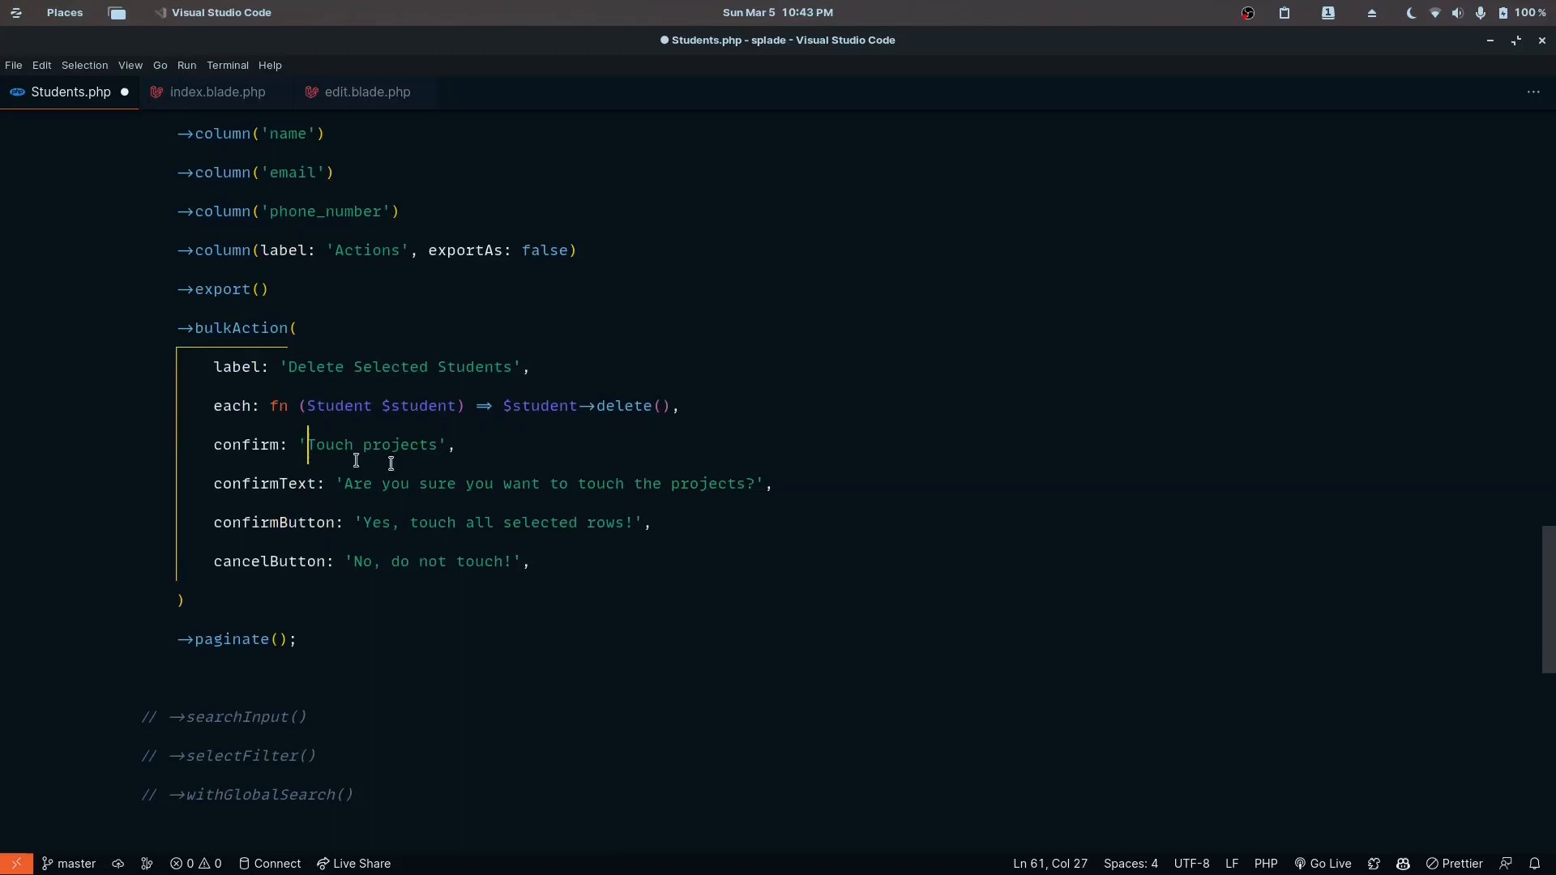
- Set confirm 'Are you sure you want to delete the selected students?' with Delete and Cancel button labels
{"action": "type", "text": "Are you sure you want to delete the selected students?"}
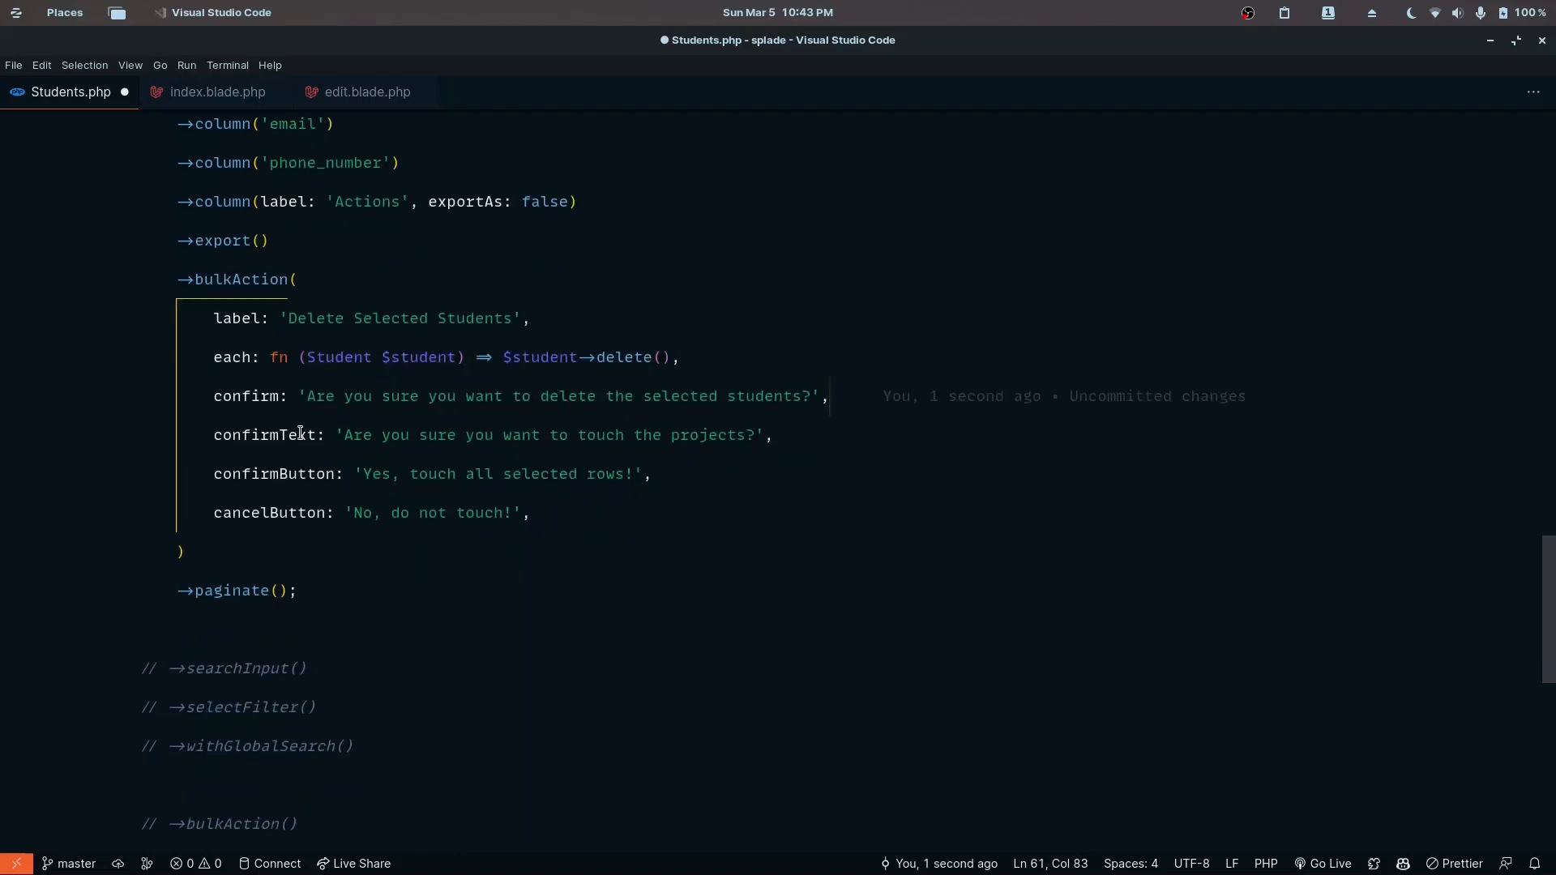
{"action": "left_click_drag", "start_coordinate": [828, 395], "coordinate": [772, 435]}
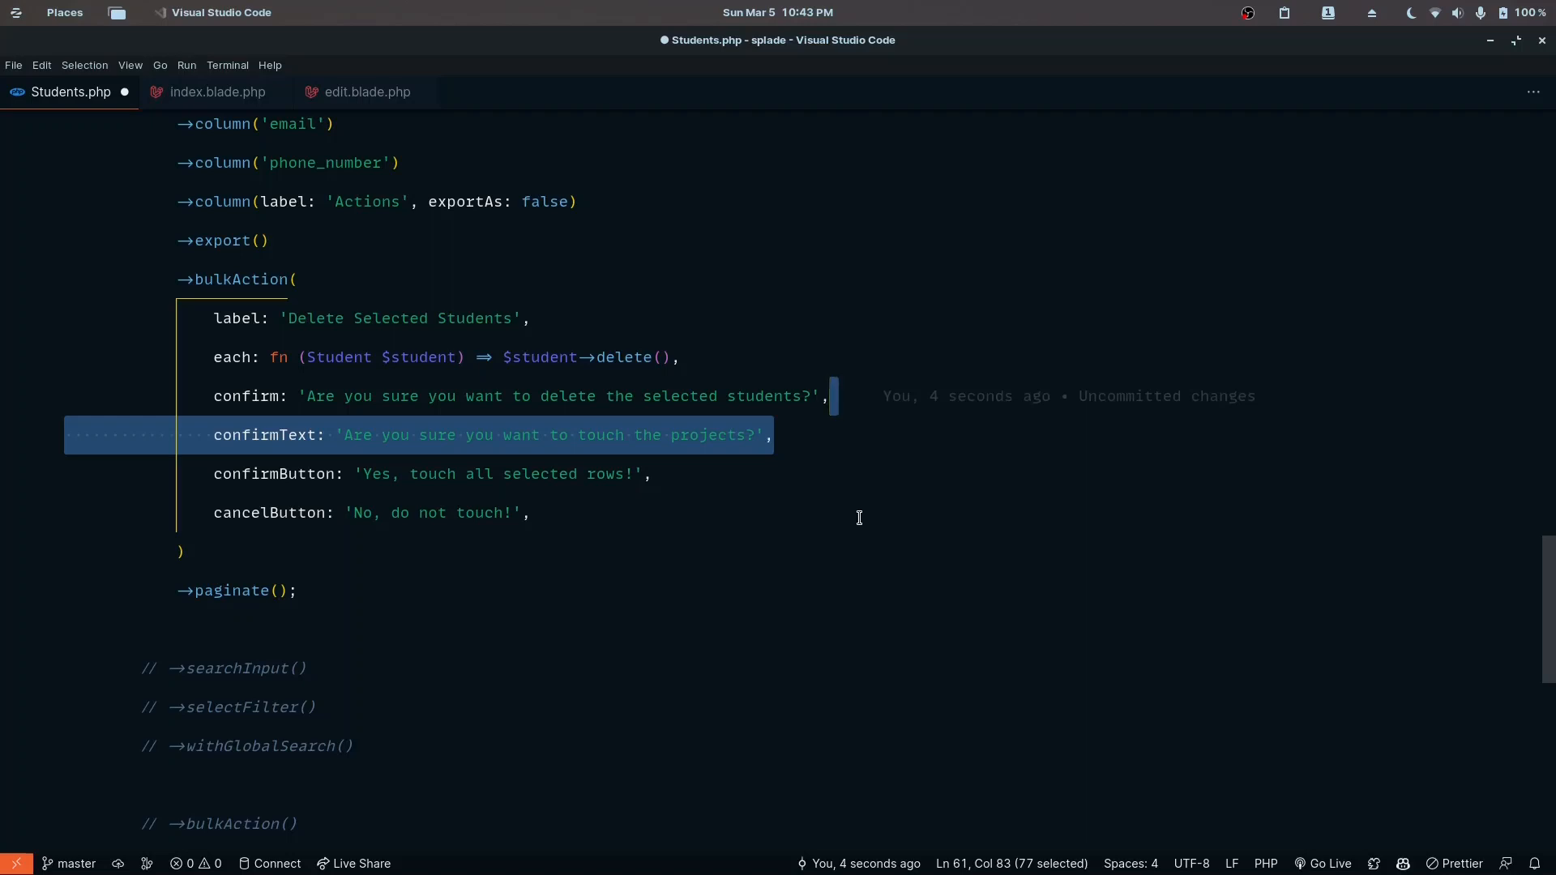
{"action": "key", "text": "Delete"}
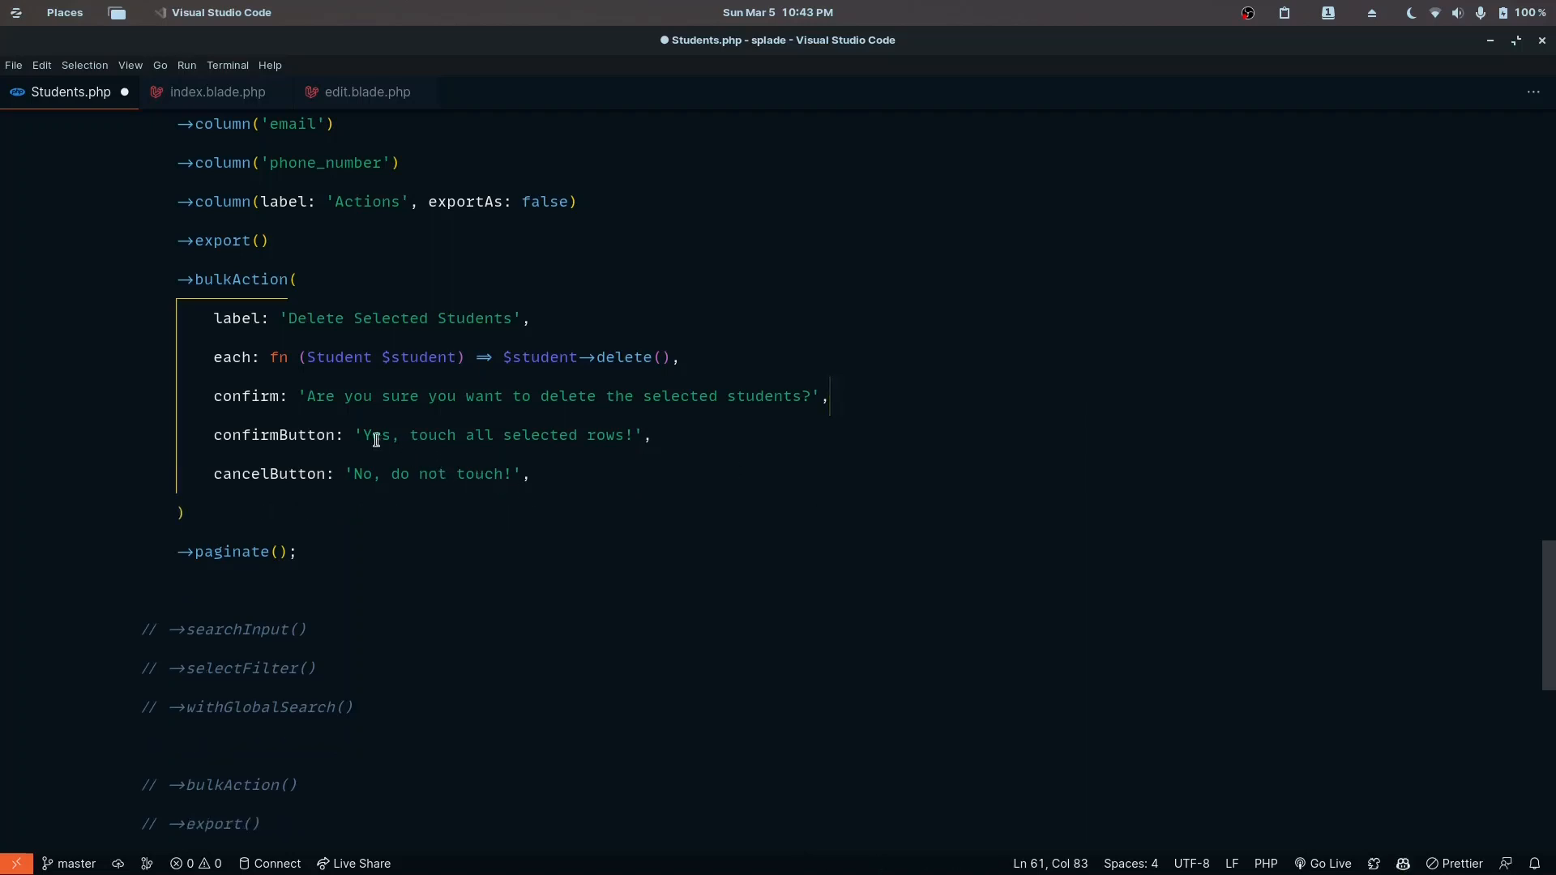
{"action": "type", "text": "Delete',"}
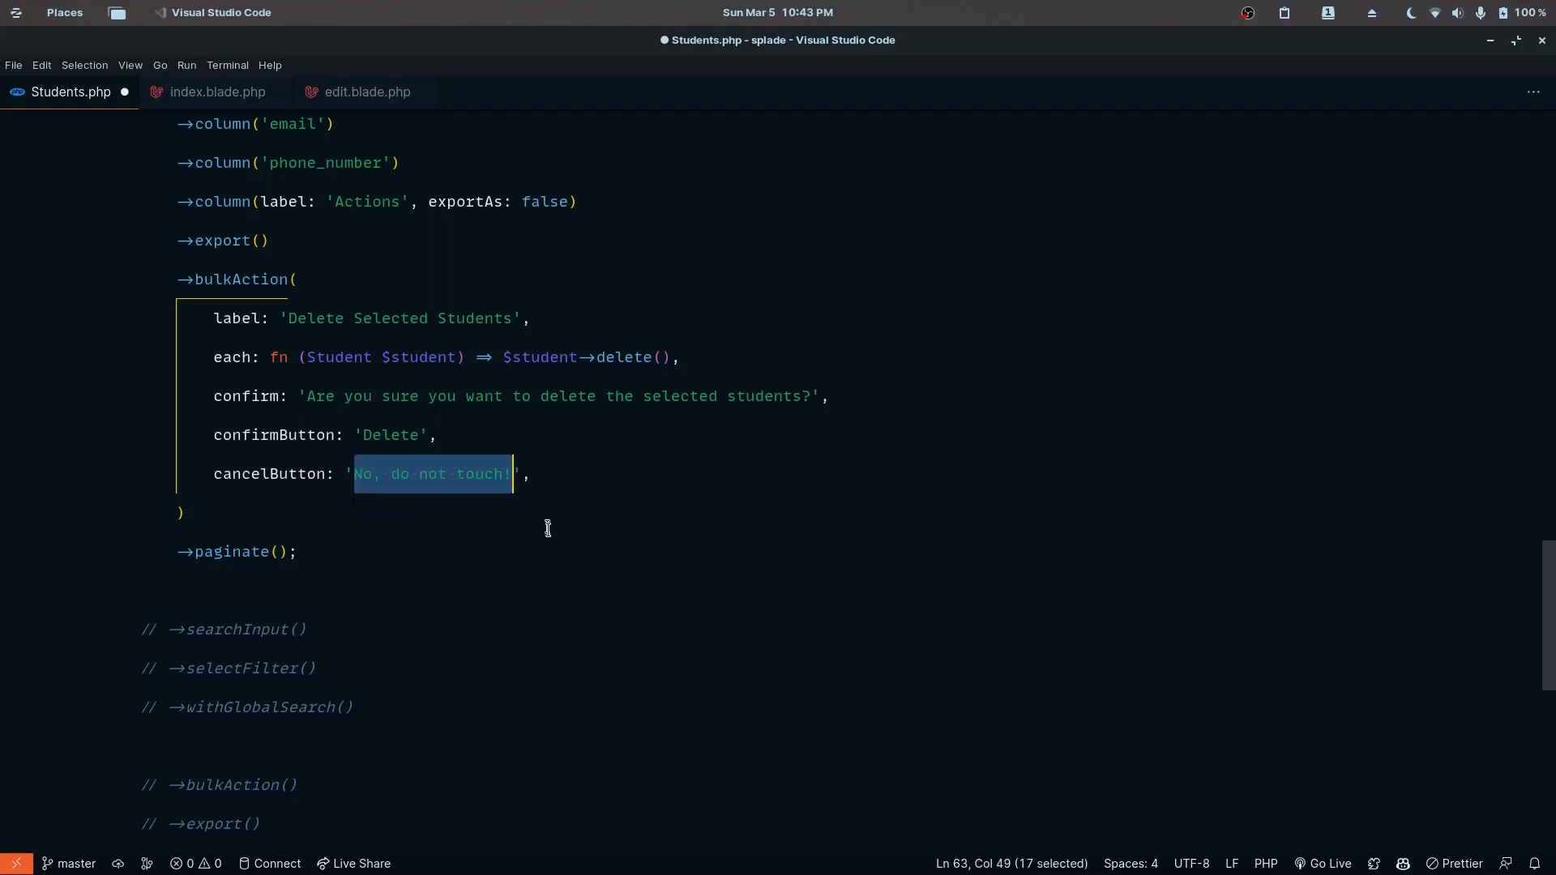
{"action": "type", "text": "Cancel"}
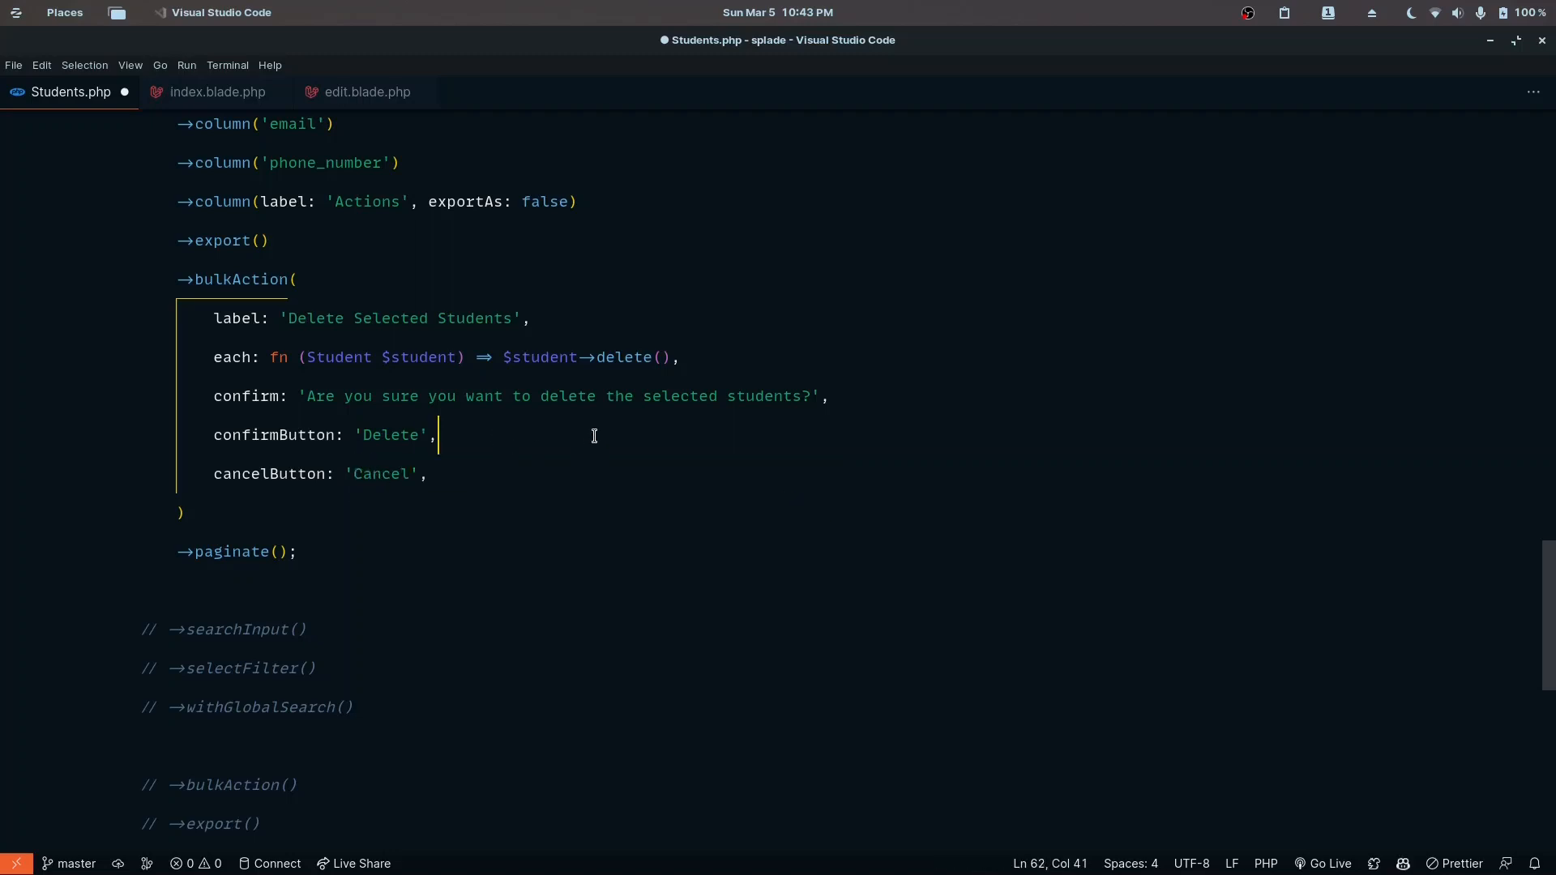
{"action": "mouse_move", "coordinate": [600, 488]}
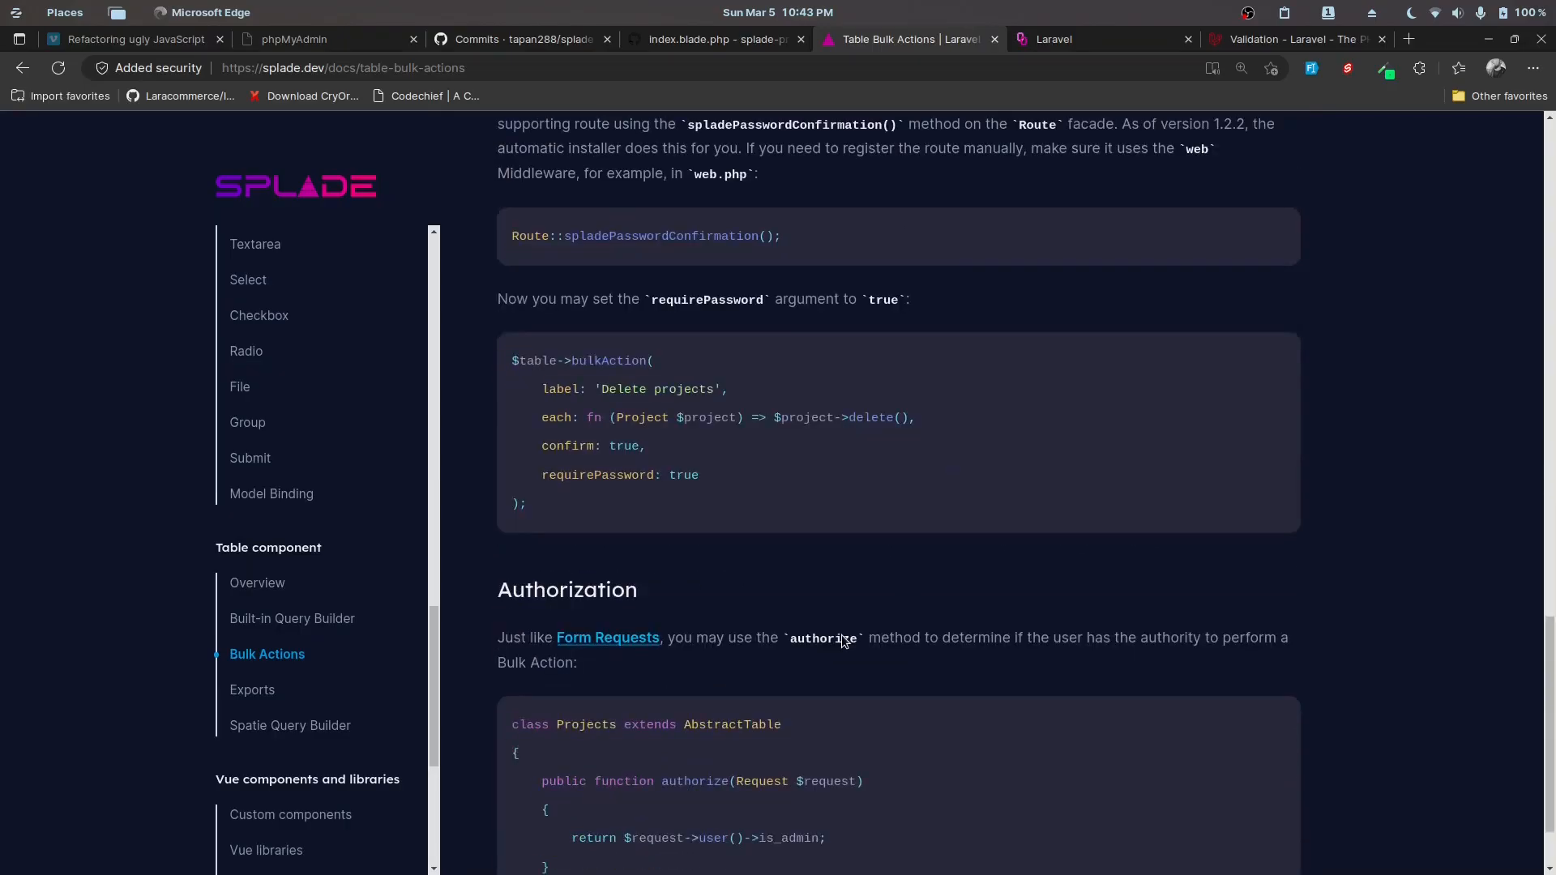
- Run Delete Selected Students on the checked rows 2 and 3 and confirm the deletion
{"action": "scroll", "scroll_direction": "down", "scroll_amount": 3}
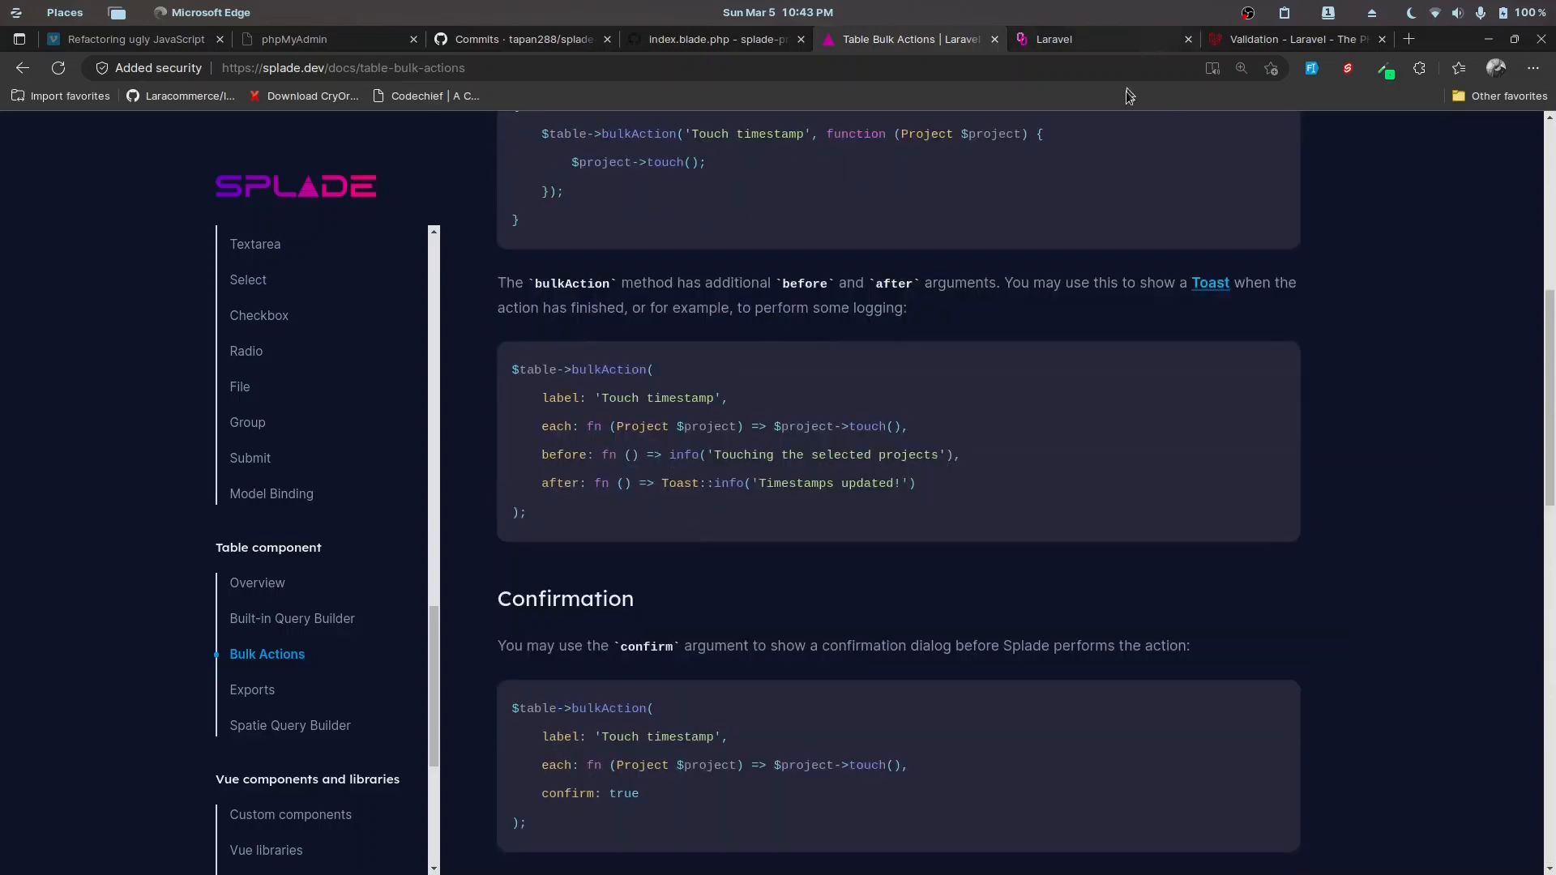
{"action": "left_click", "coordinate": [1054, 39]}
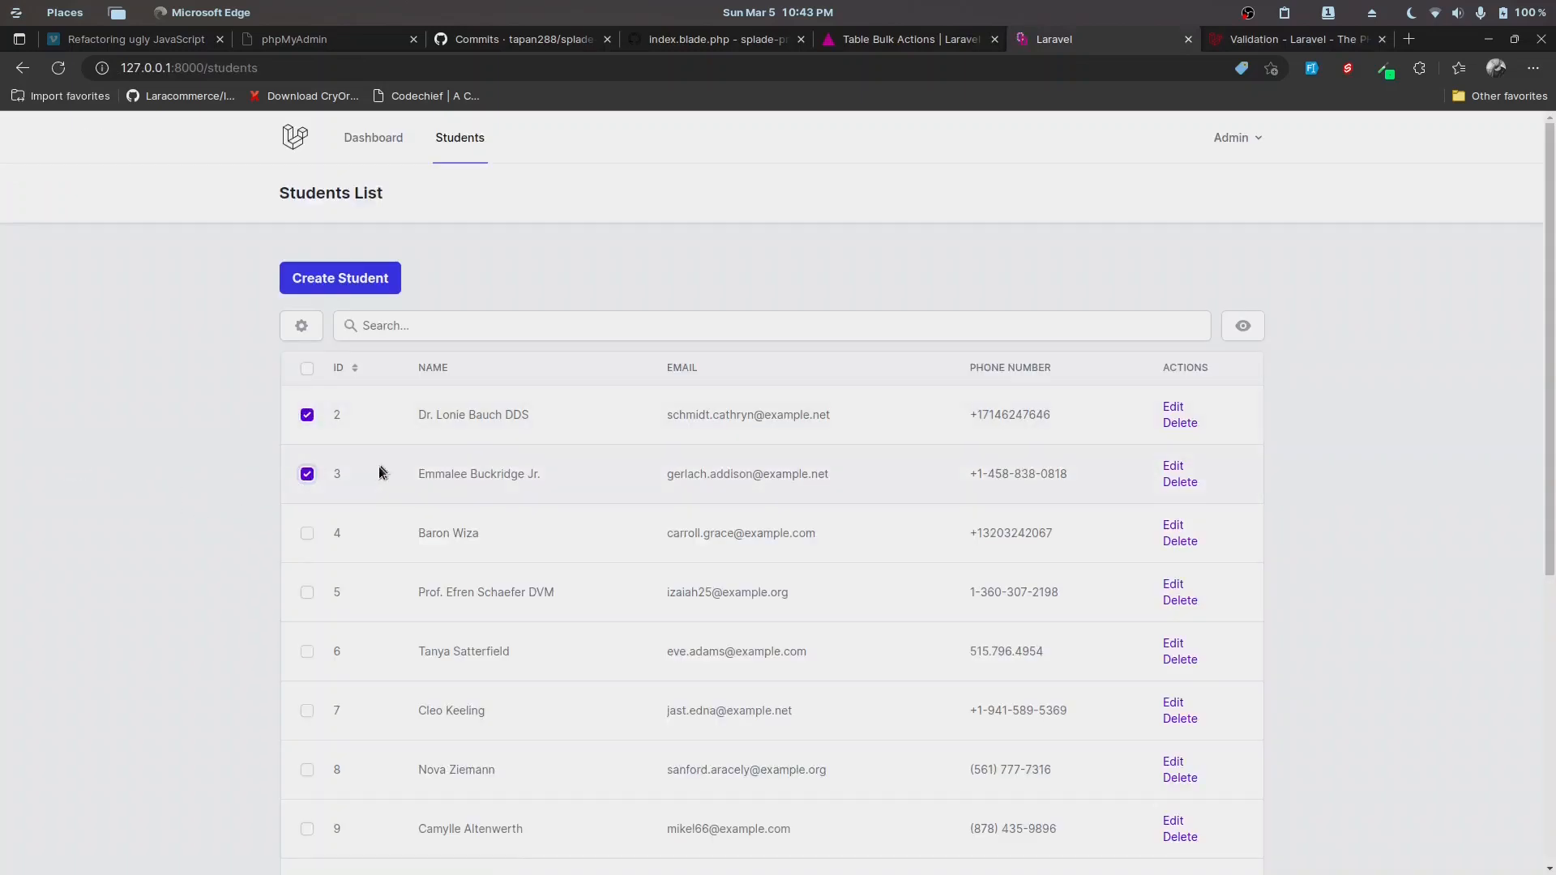
{"action": "left_click", "coordinate": [301, 326]}
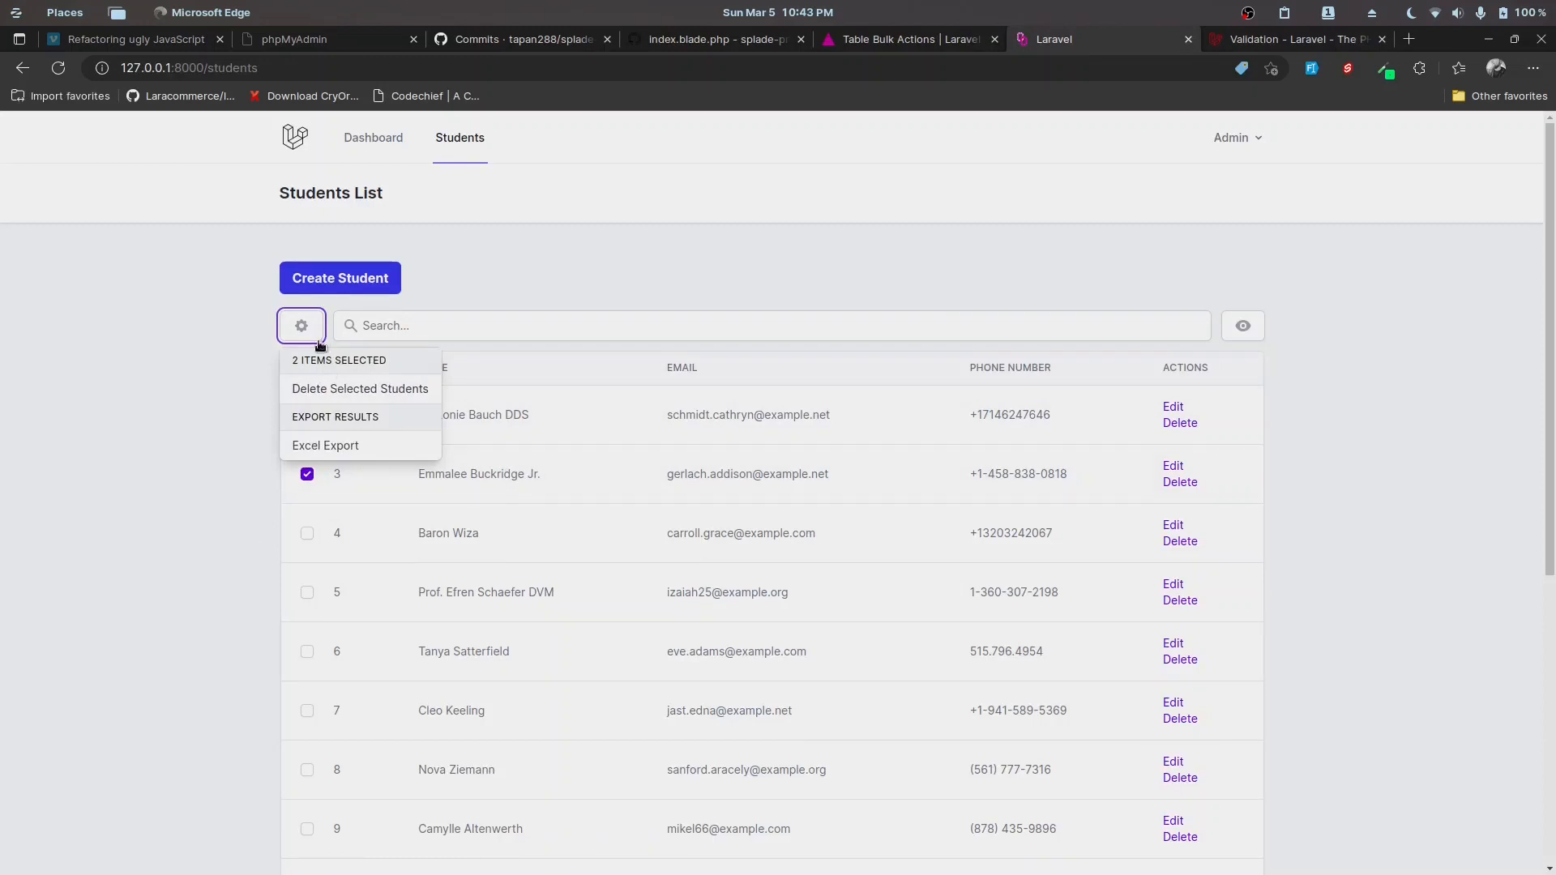
{"action": "left_click", "coordinate": [360, 388]}
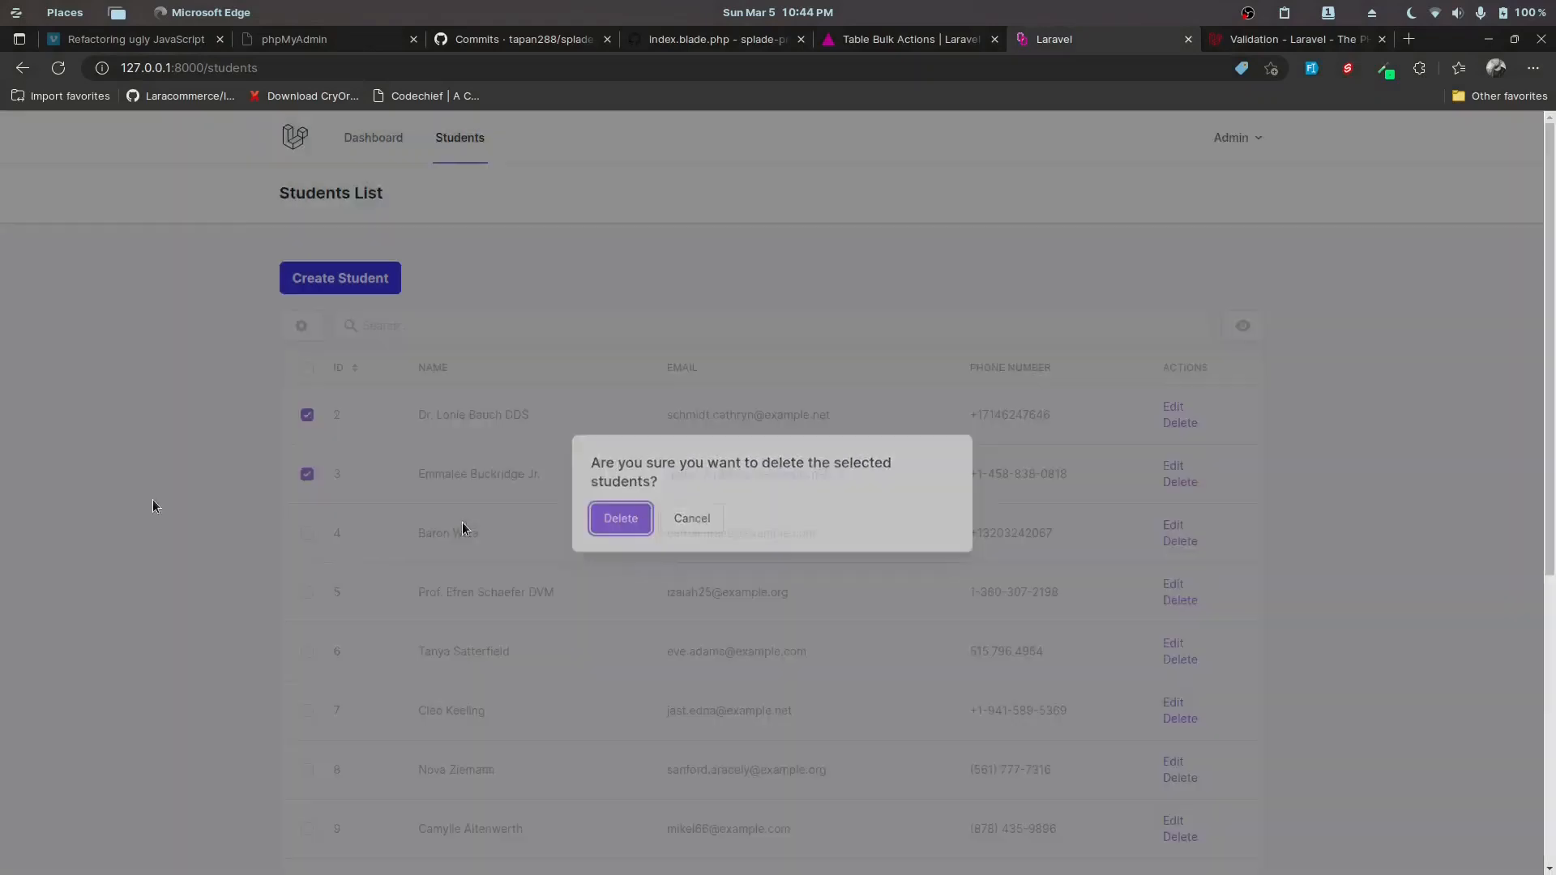
{"action": "left_click", "coordinate": [619, 519]}
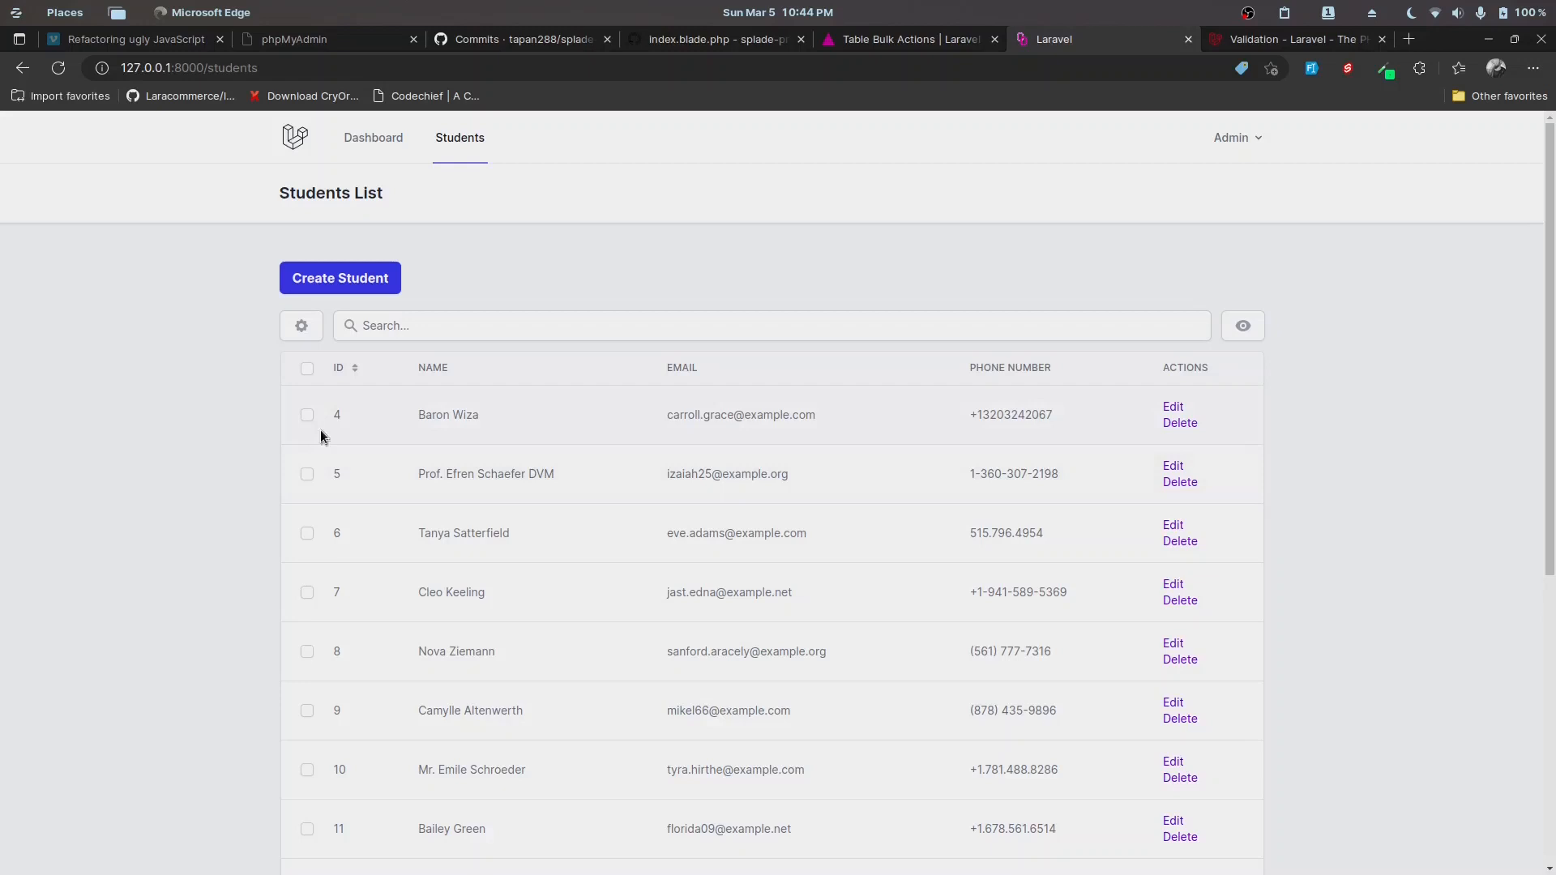
{"action": "mouse_move", "coordinate": [219, 474]}
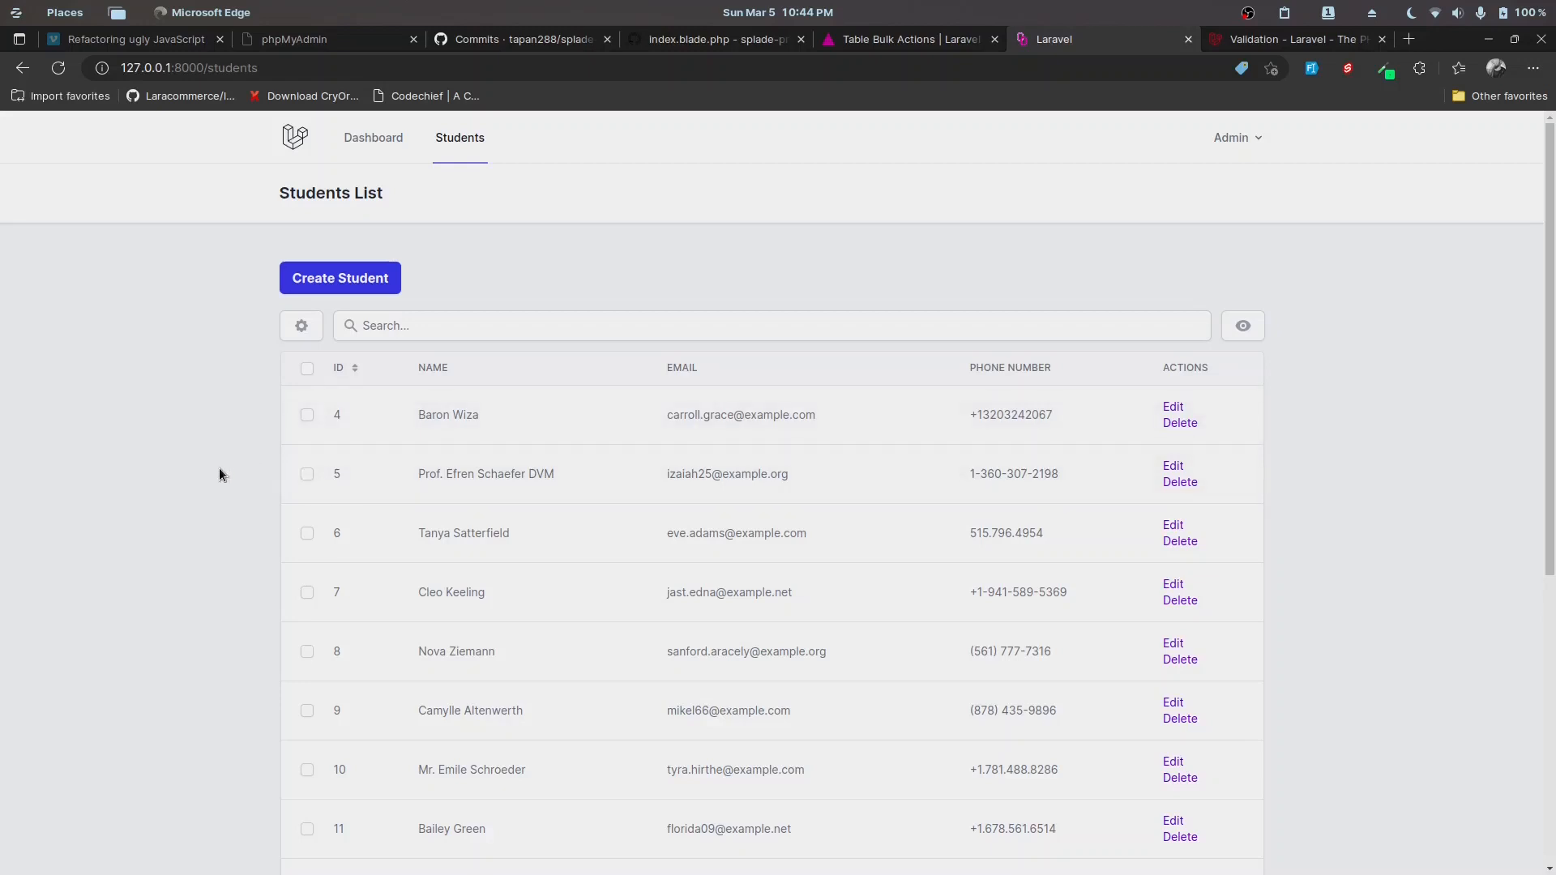
{"action": "mouse_move", "coordinate": [1268, 197]}
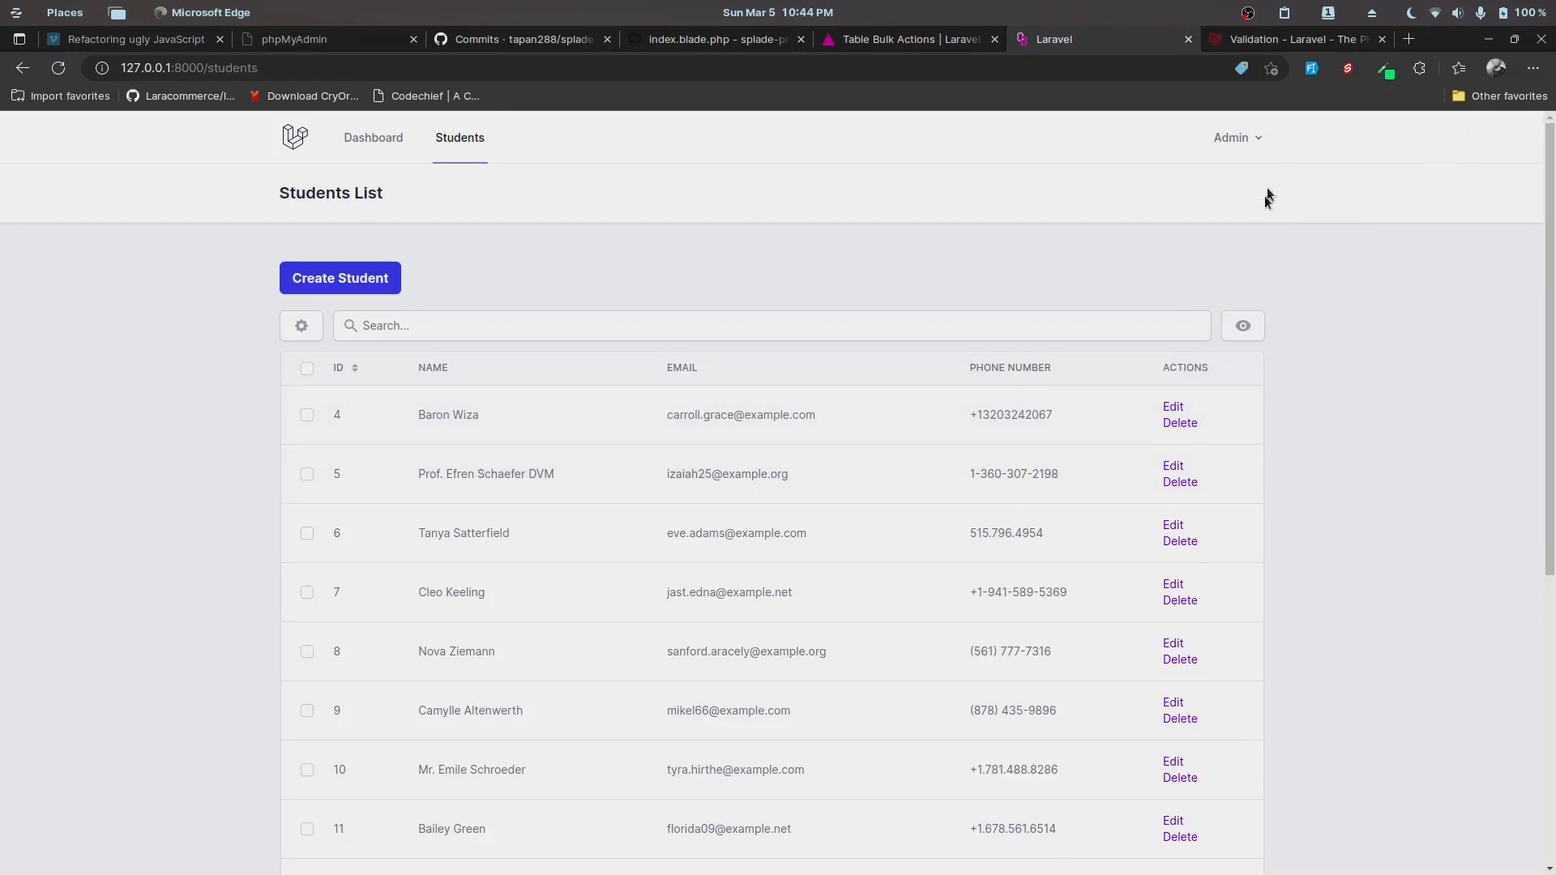
{"action": "mouse_move", "coordinate": [1375, 189]}
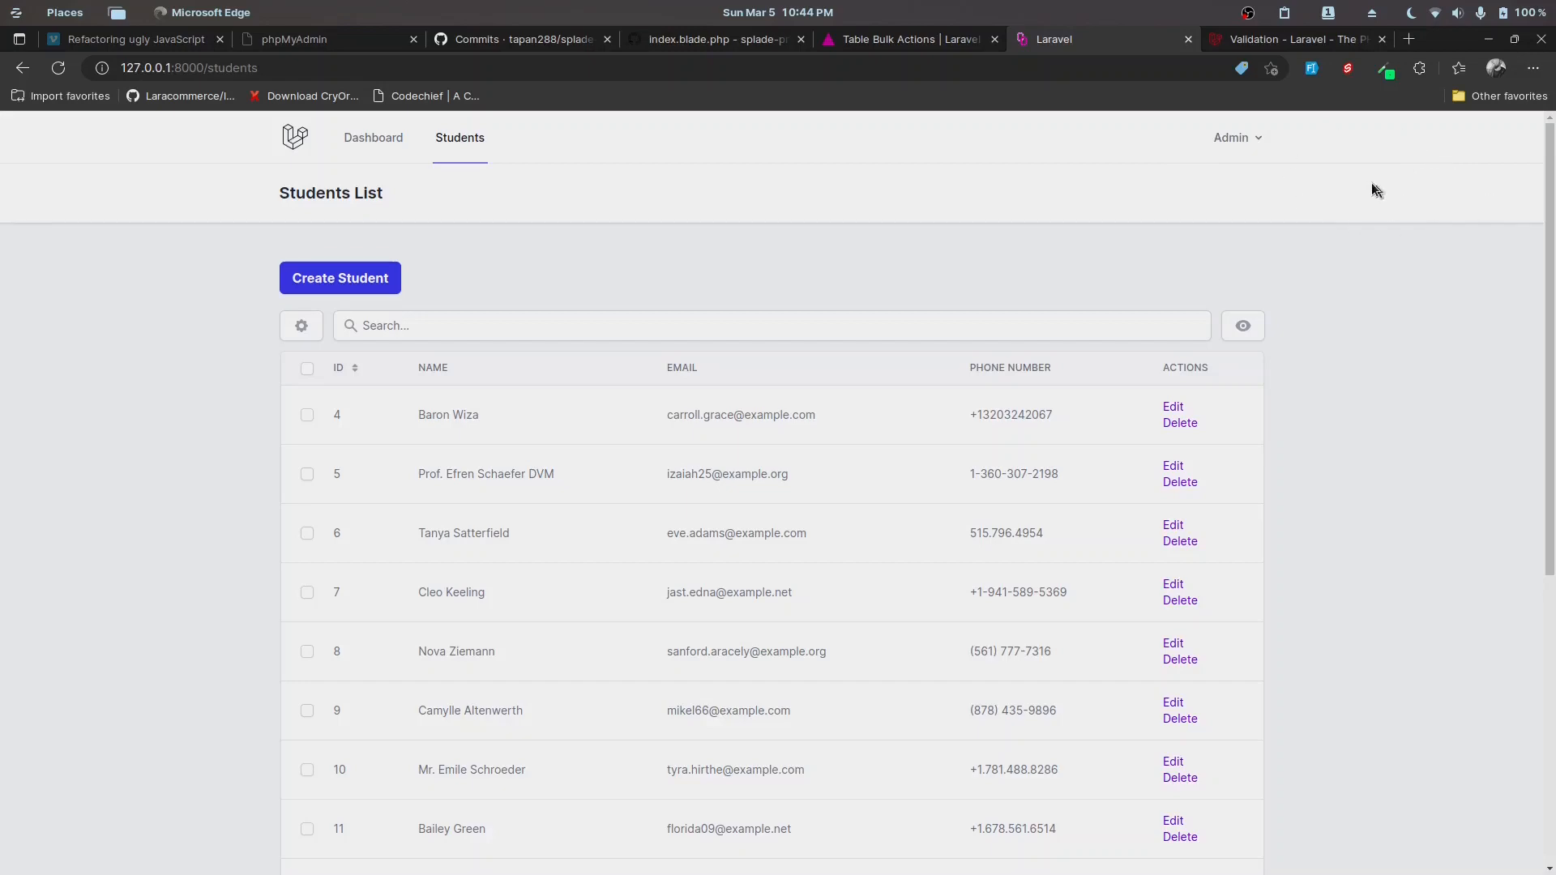
{"action": "mouse_move", "coordinate": [719, 838]}
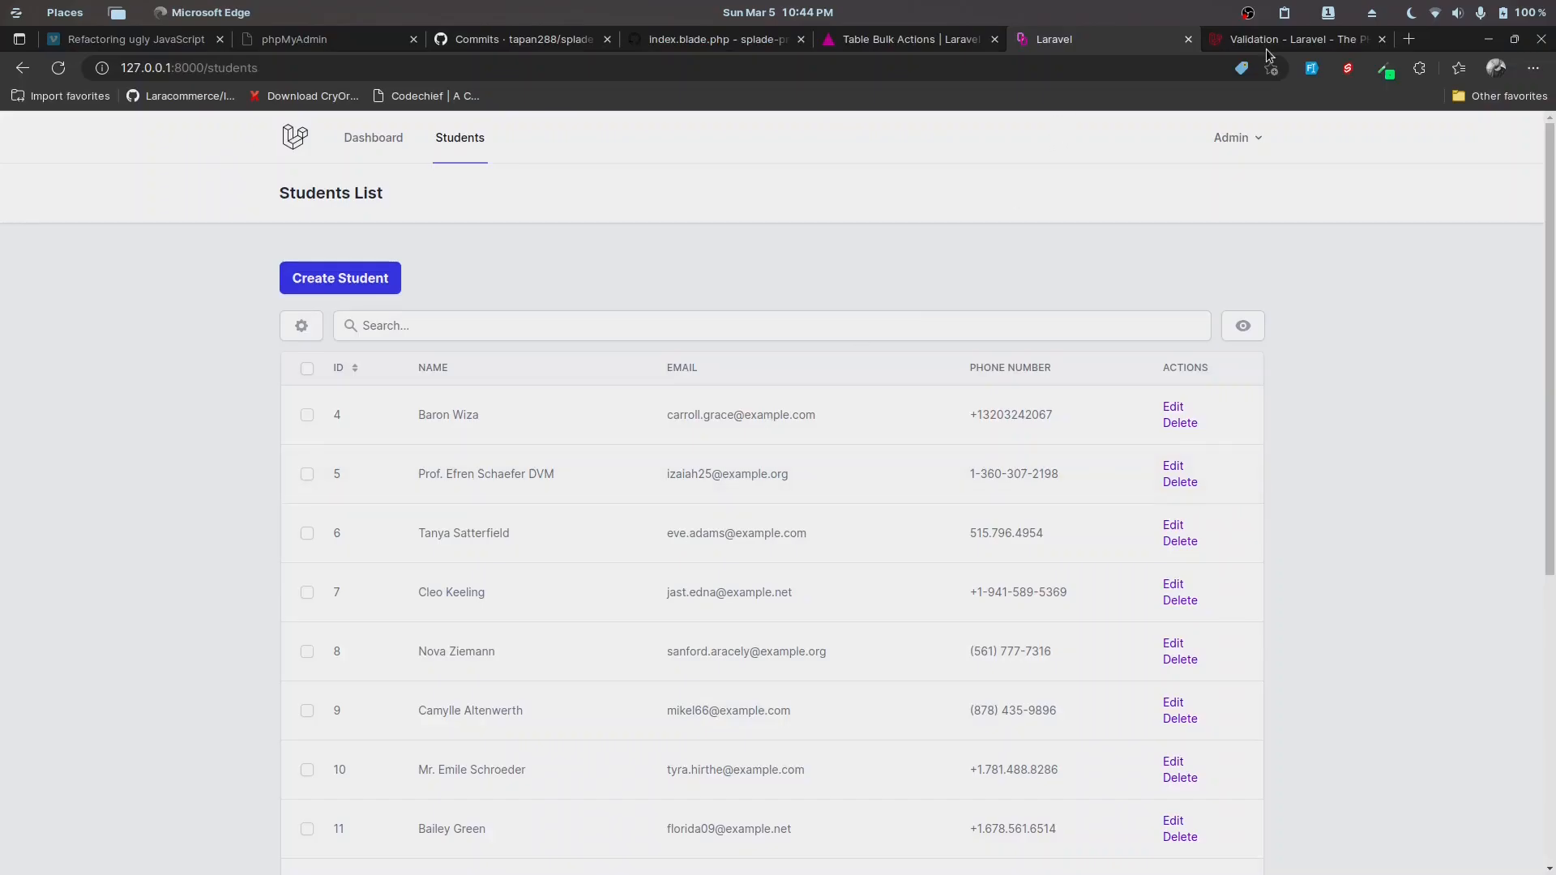
{"action": "left_click", "coordinate": [903, 39]}
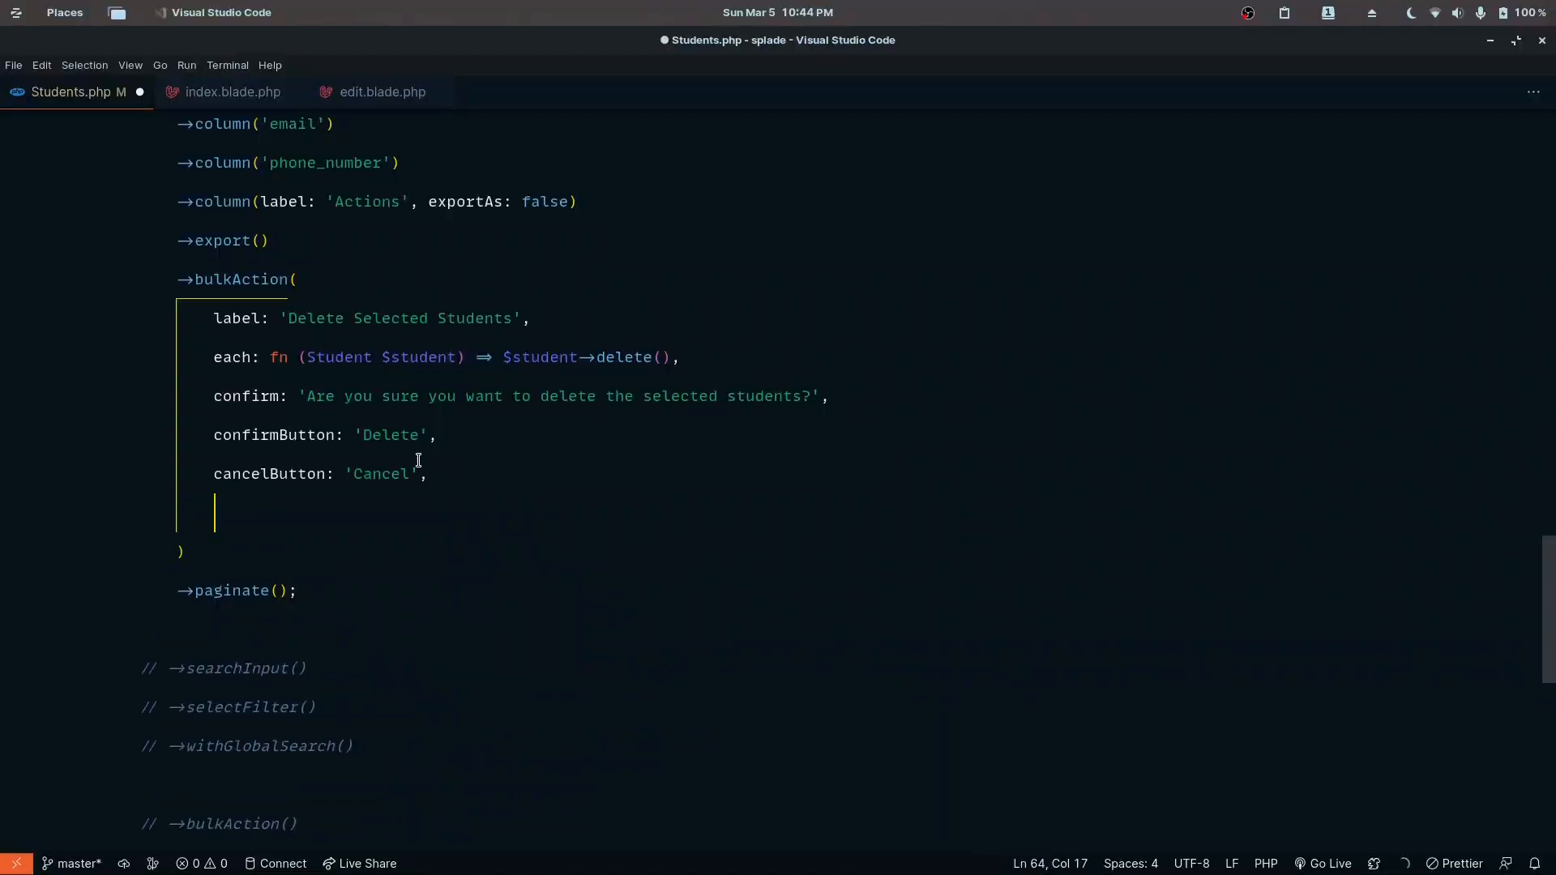
- Add an after callback showing Toast::info('Students deleted successfully!') to the bulkAction
{"action": "type", "text": "after: fn () => Toast::info('Timestamps updated!')"}
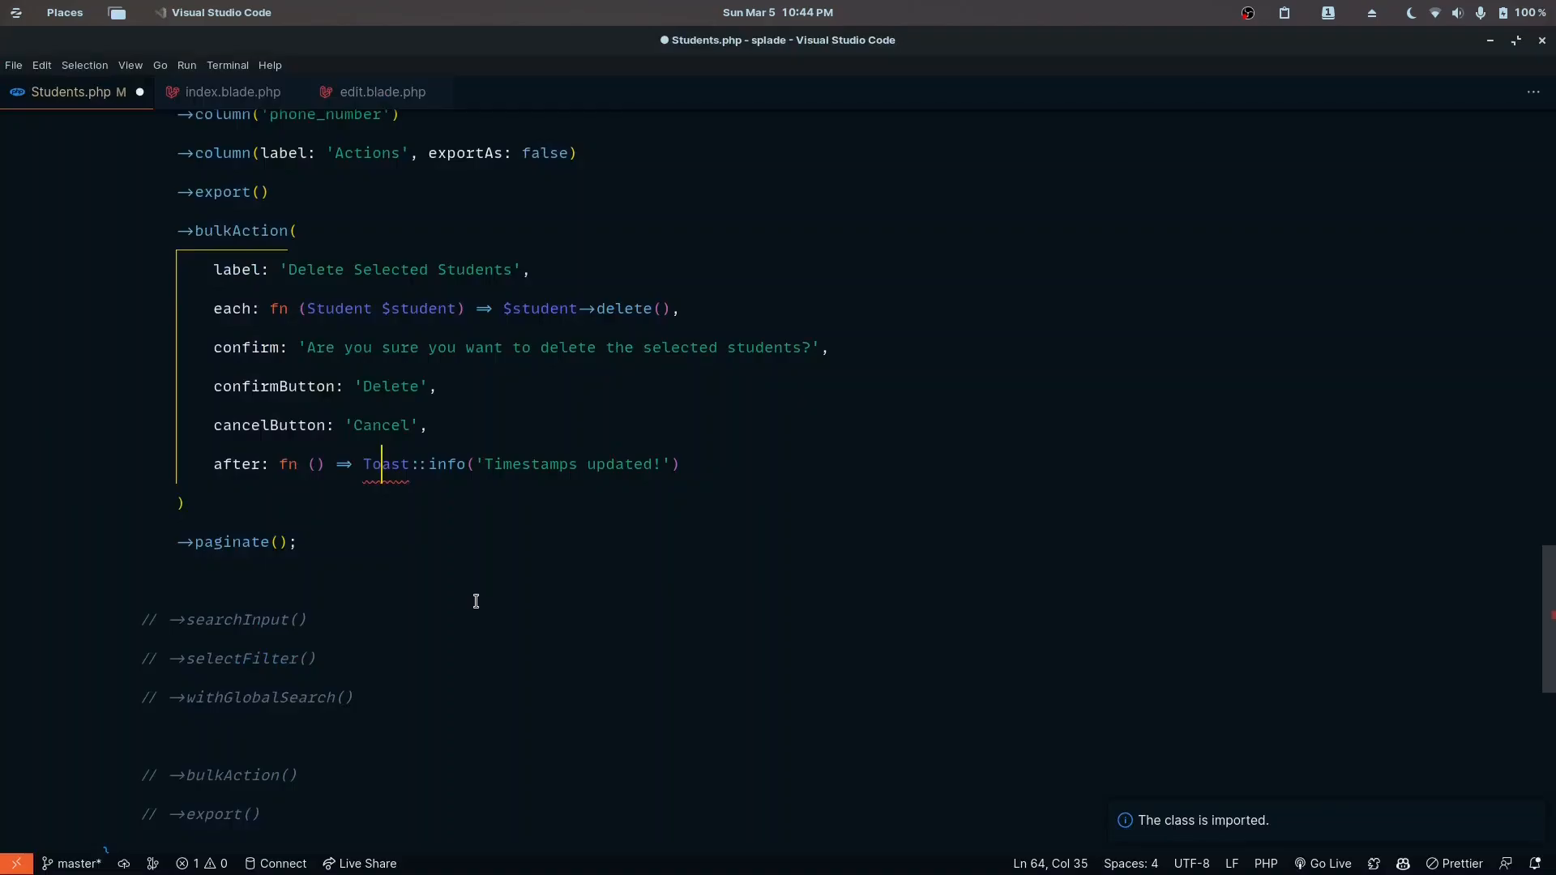
{"action": "scroll", "scroll_direction": "down", "scroll_amount": 3}
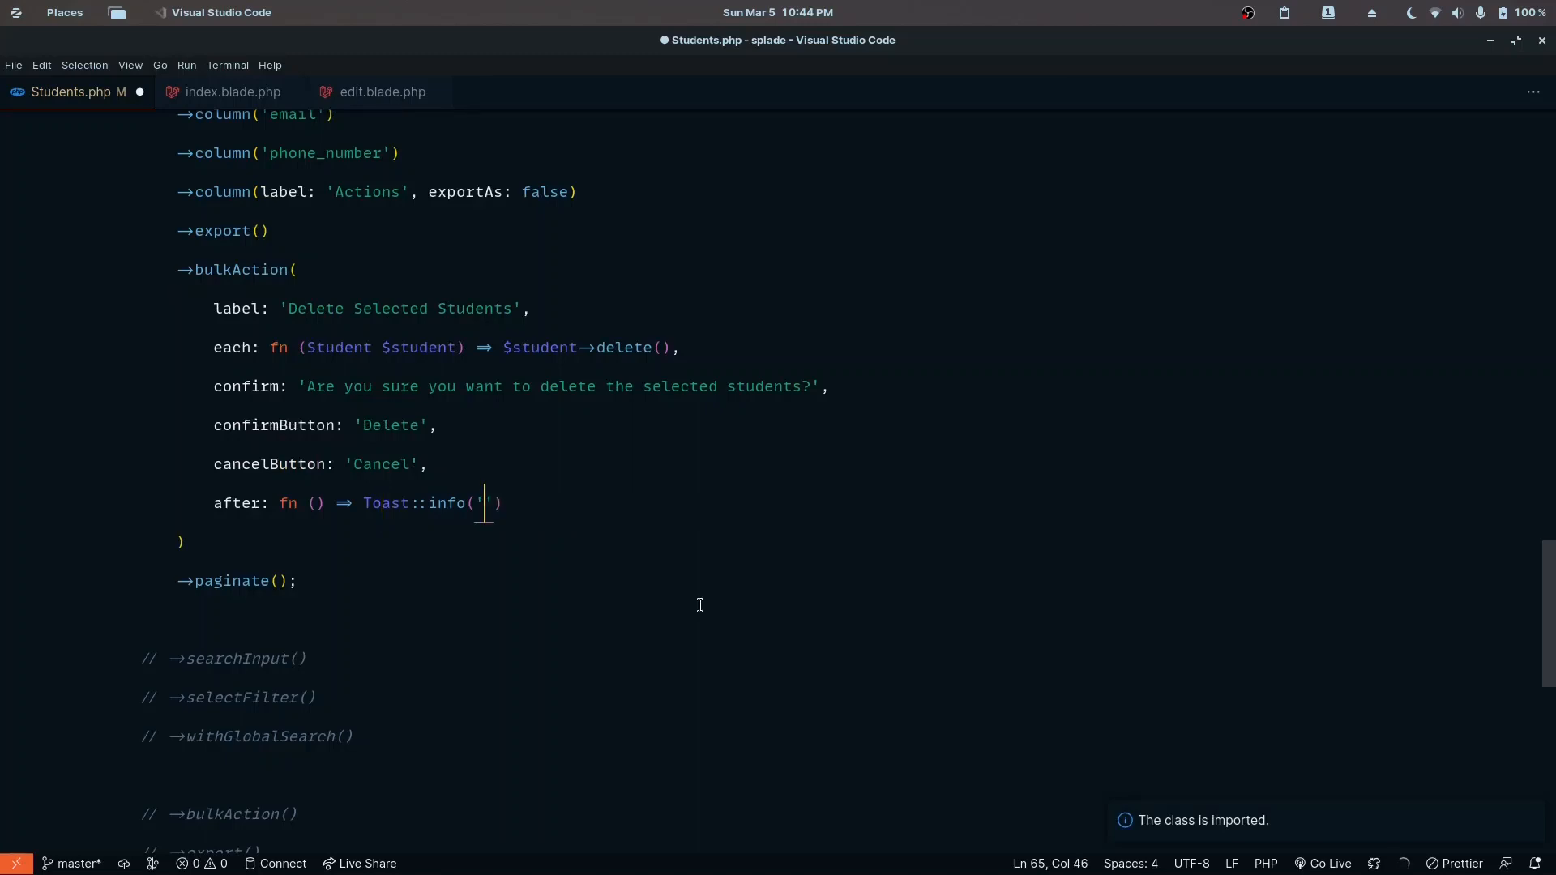
{"action": "type", "text": "Students deleted successfully!"}
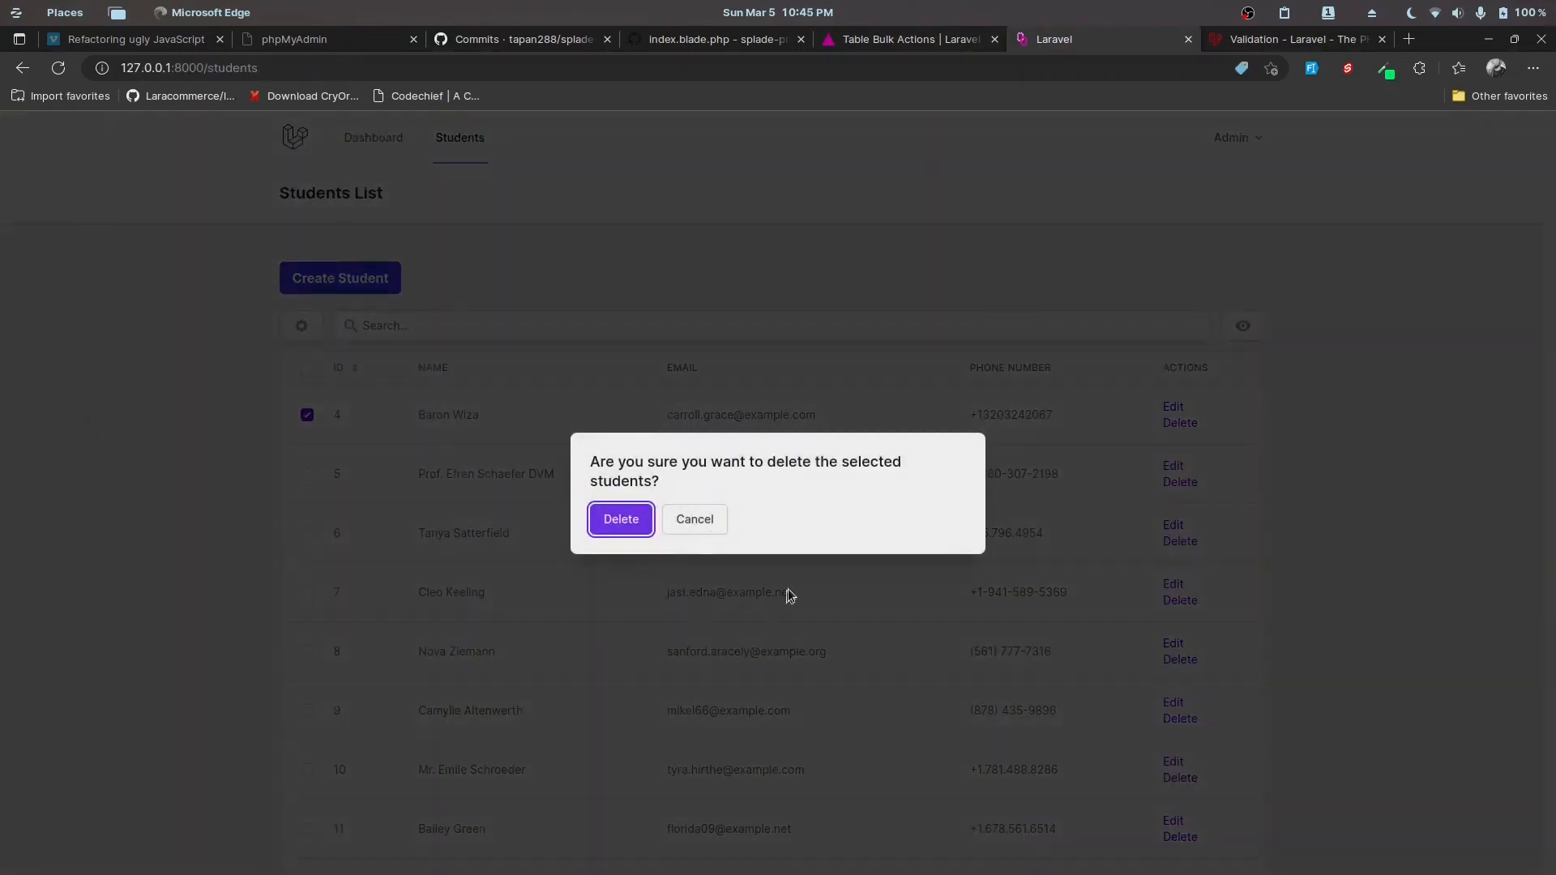
- Confirm deleting student 4 and see the 'Students deleted successfully!' toast
{"action": "left_click", "coordinate": [621, 519]}
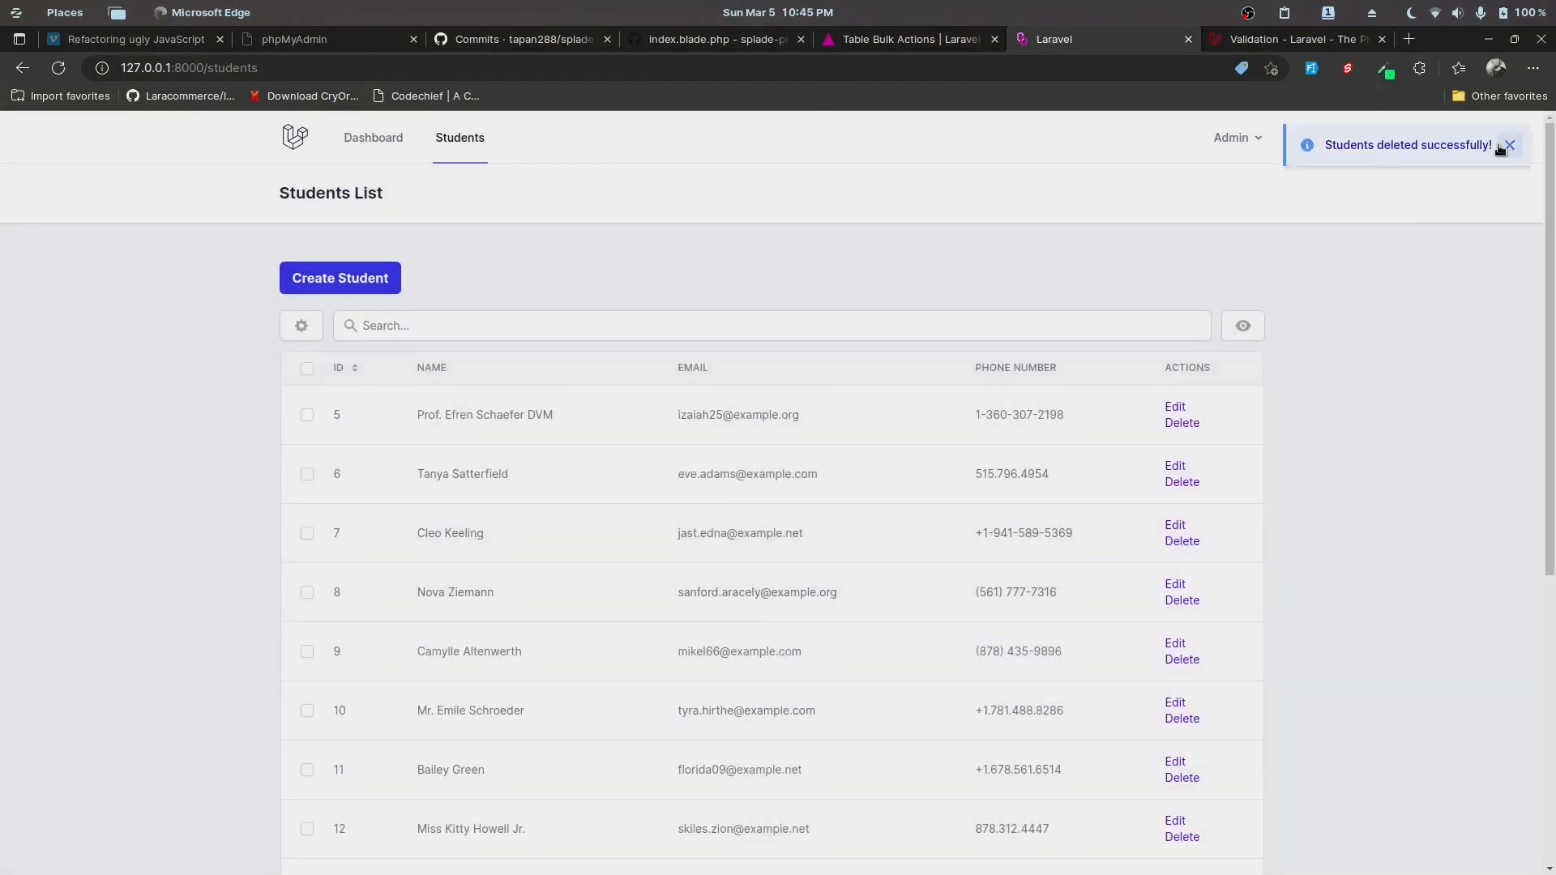
{"action": "scroll", "scroll_direction": "down", "scroll_amount": 3}
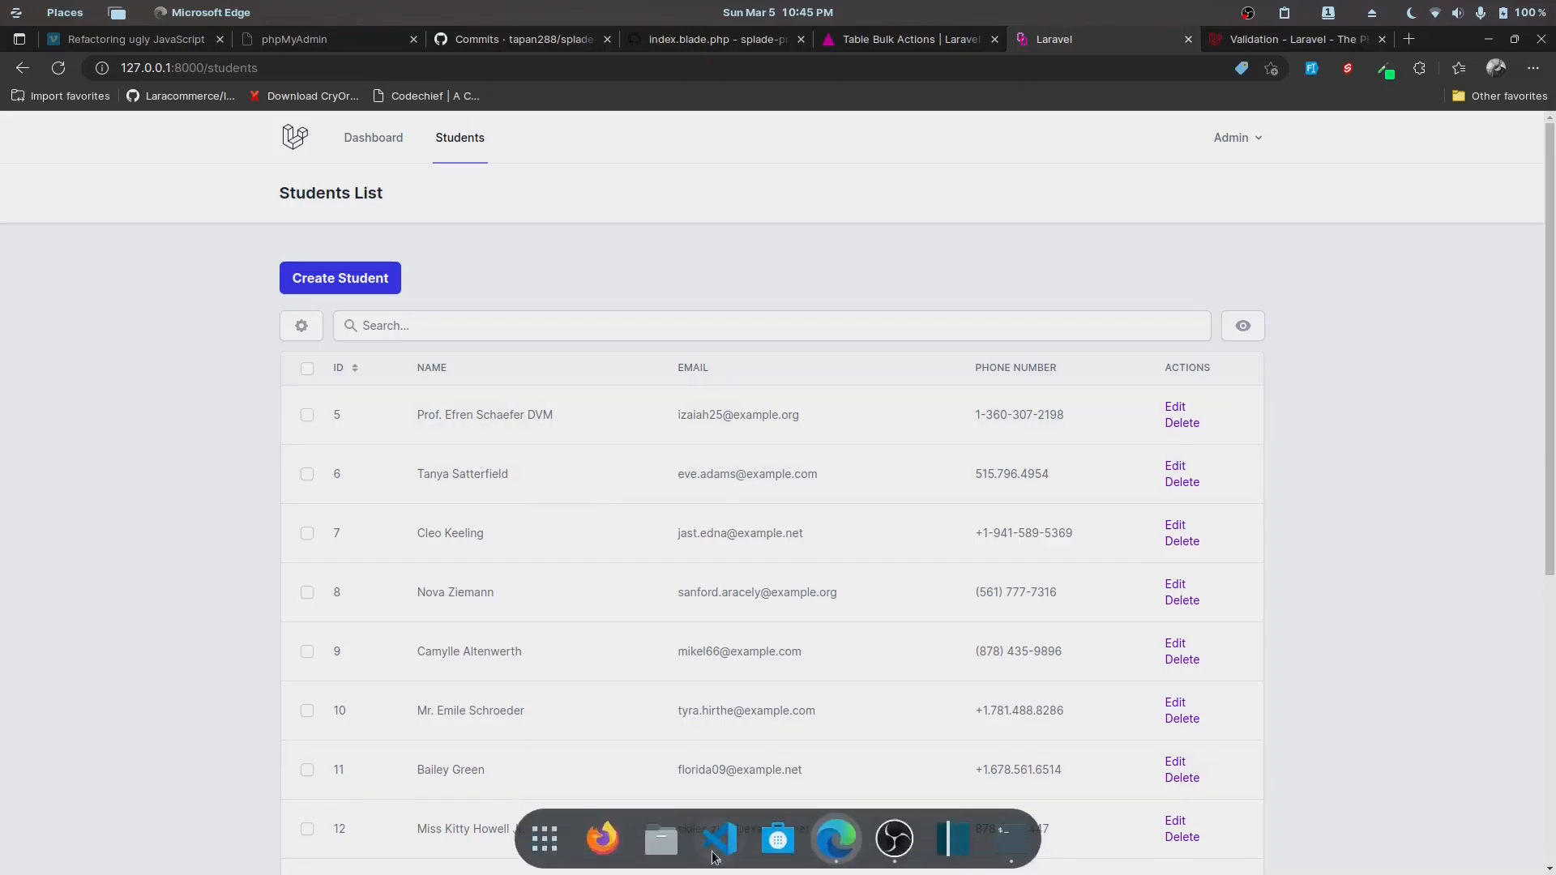
{"action": "left_click", "coordinate": [718, 839]}
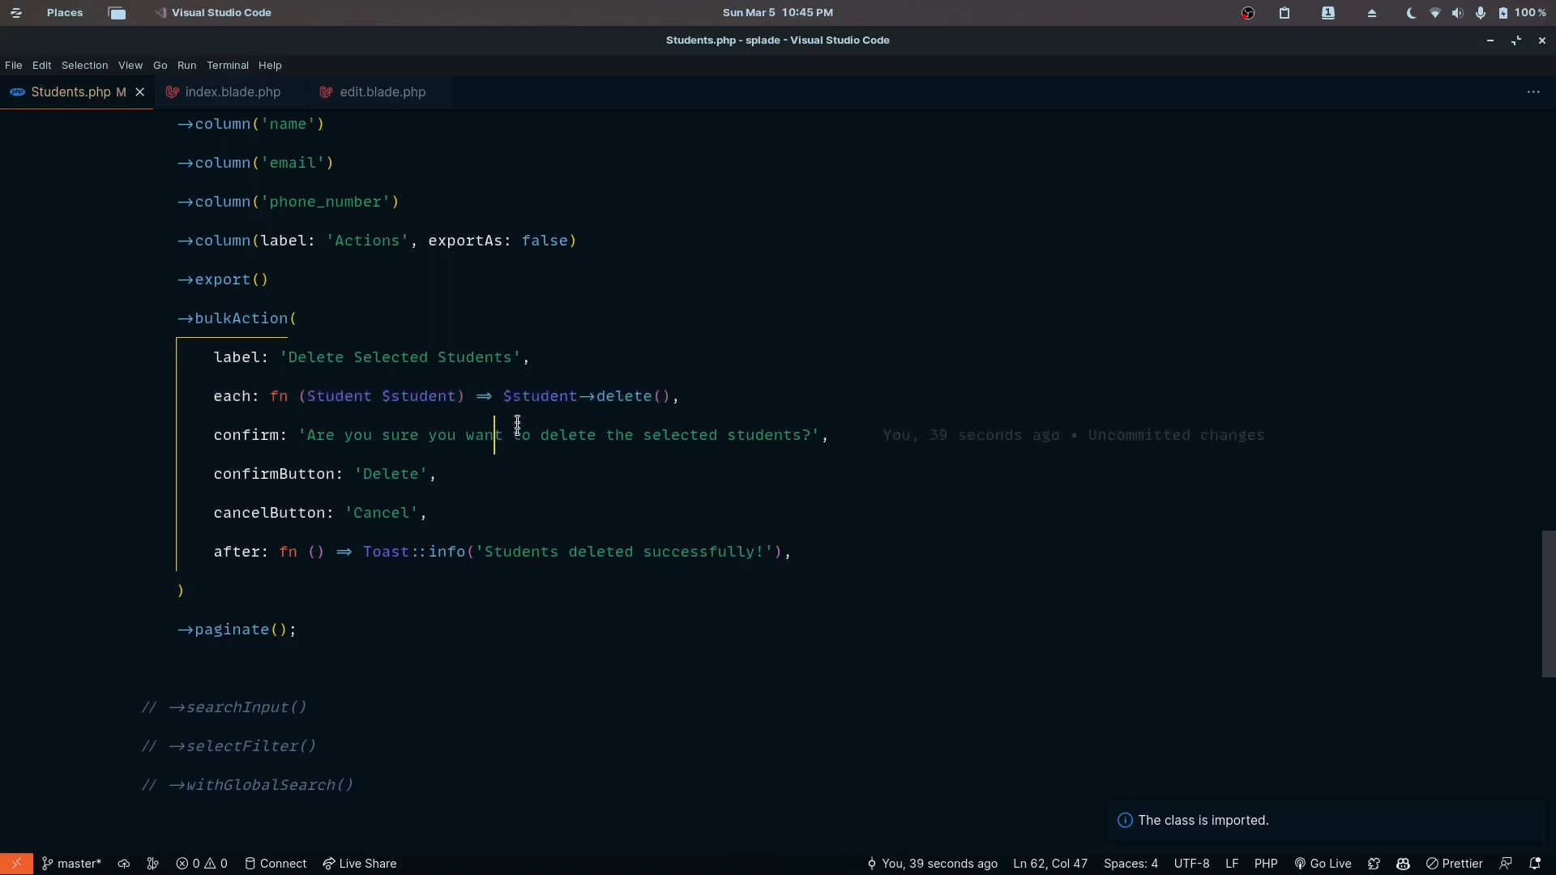
{"action": "left_click", "coordinate": [679, 395]}
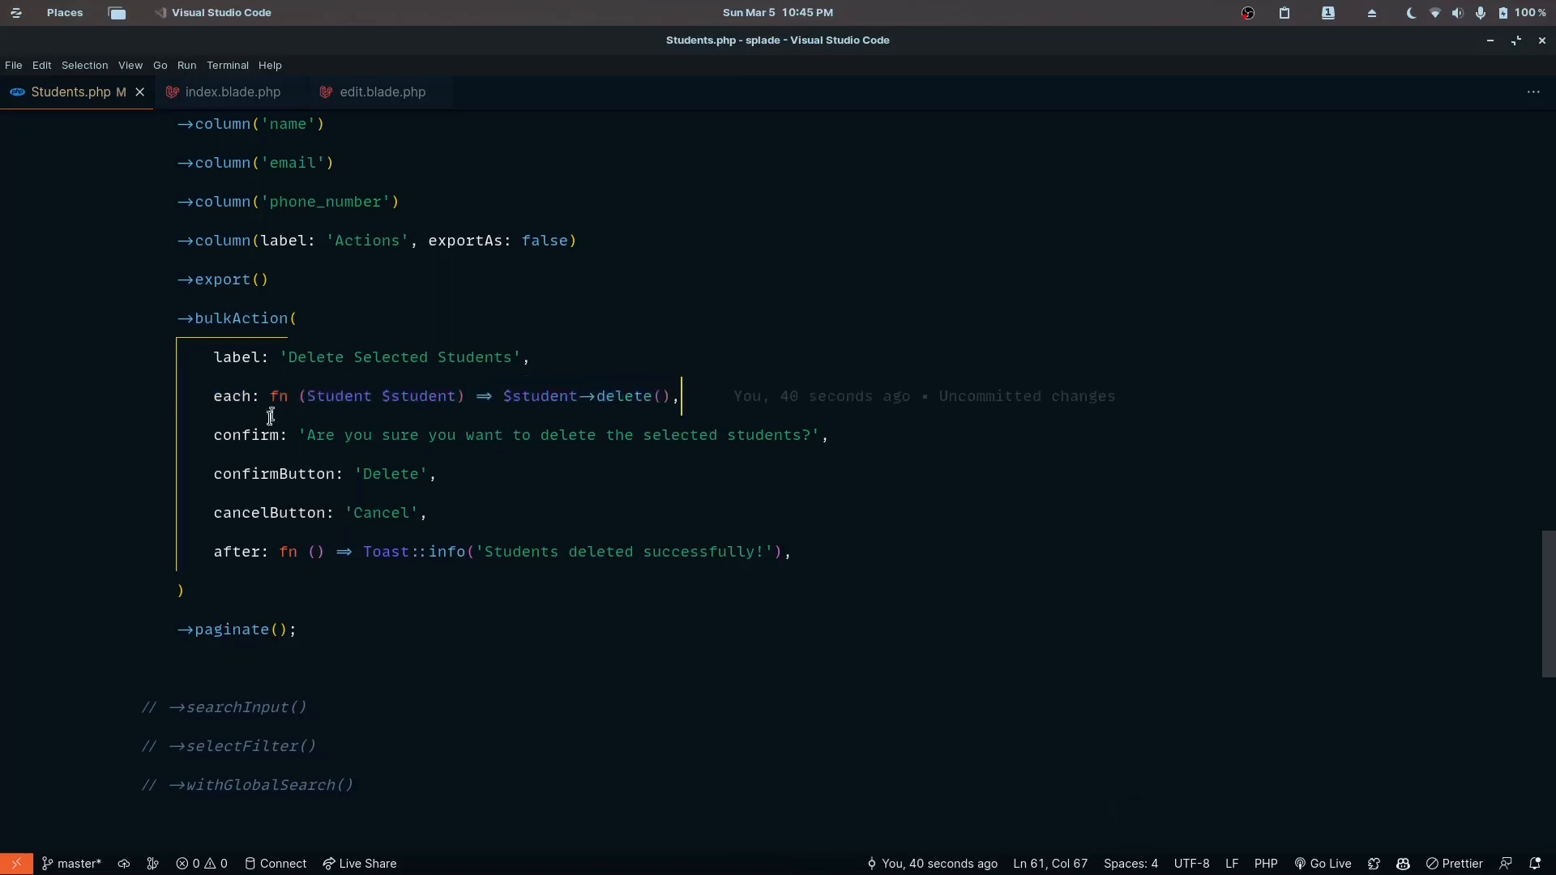